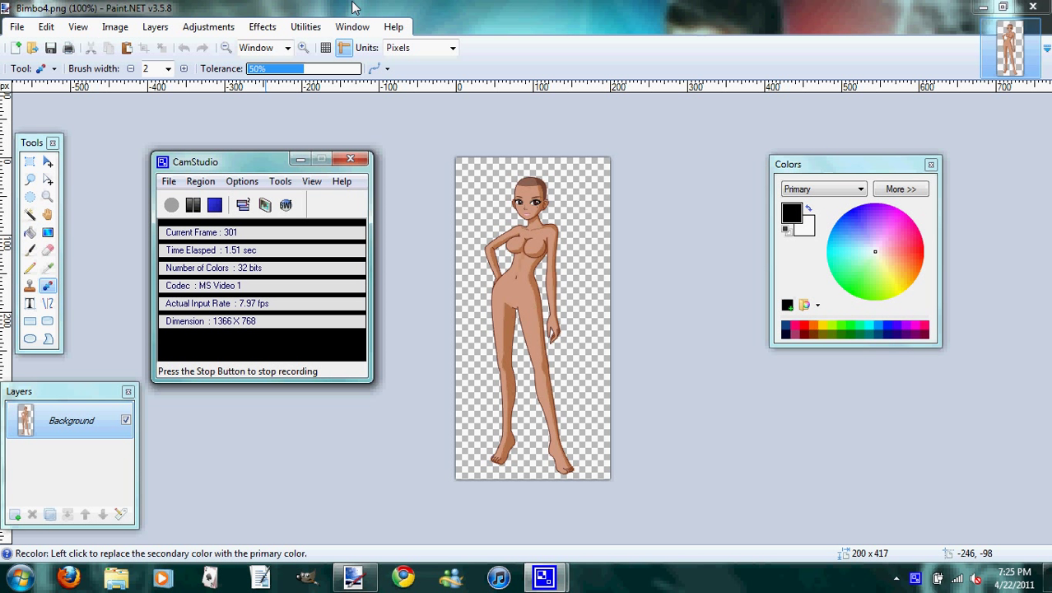
Drag the Colors and Layers windows closer to the cartoon figure on the canvas
click(350, 158)
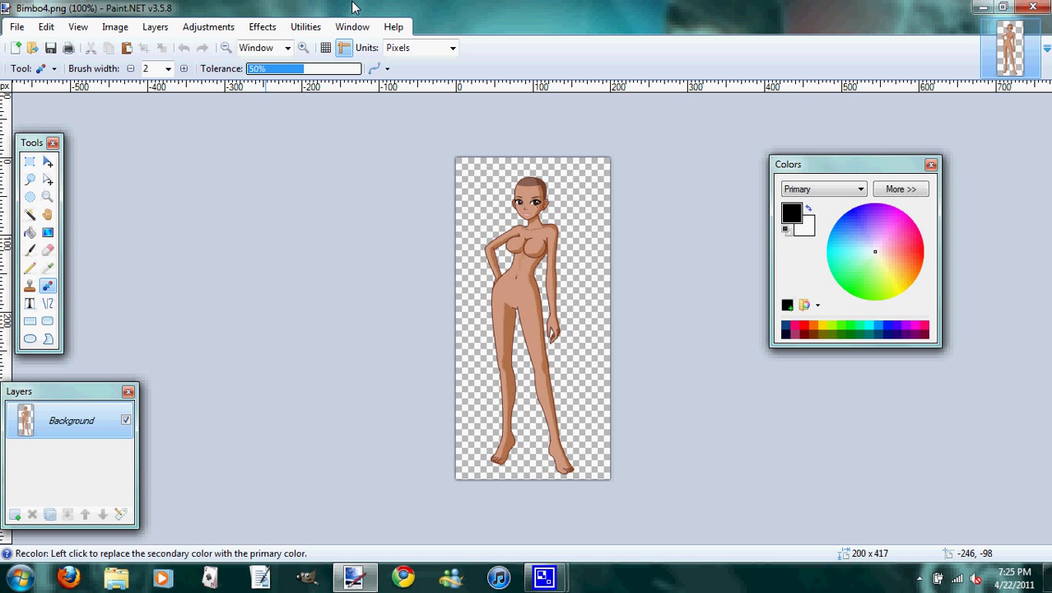
mouse_move(262, 253)
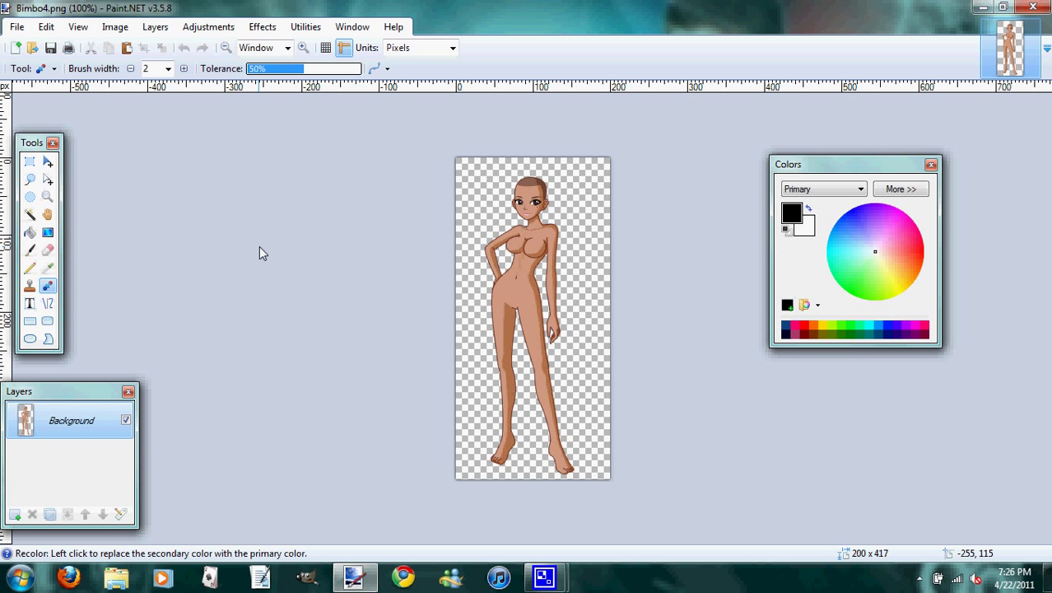
mouse_move(829, 172)
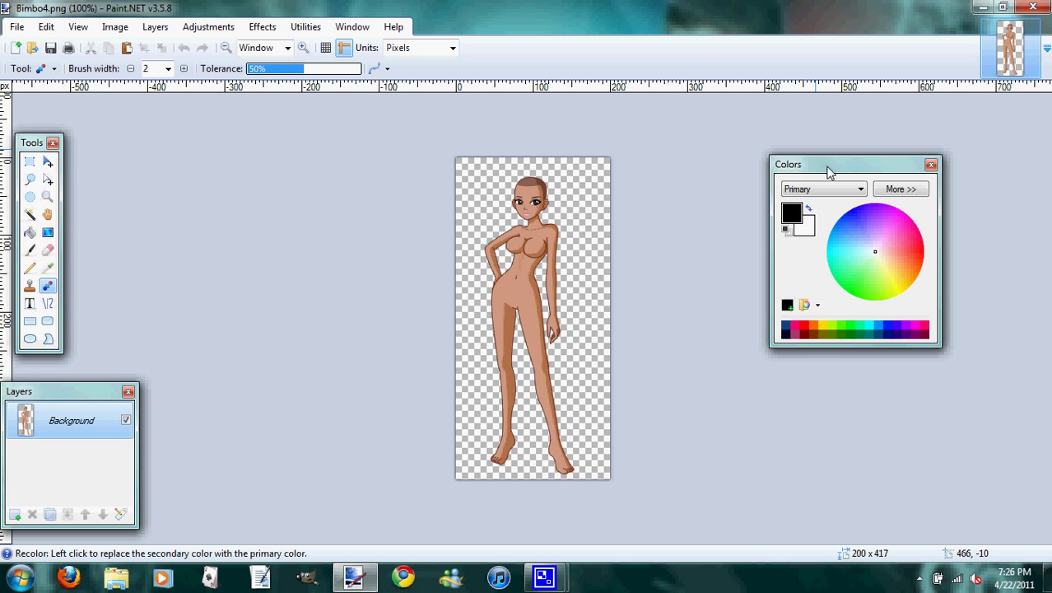
drag(827, 164, 721, 163)
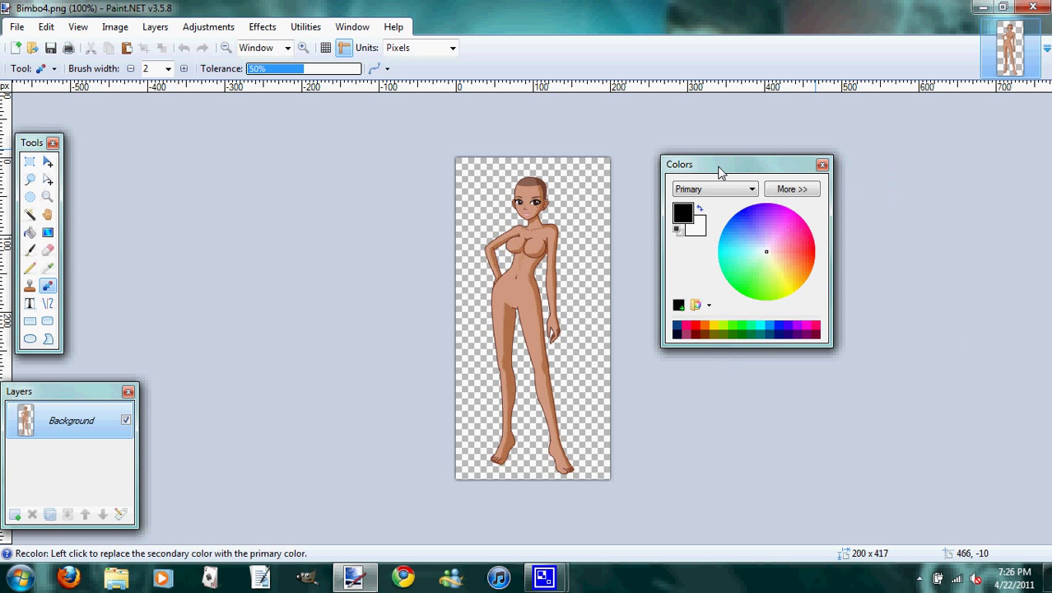
mouse_move(416, 212)
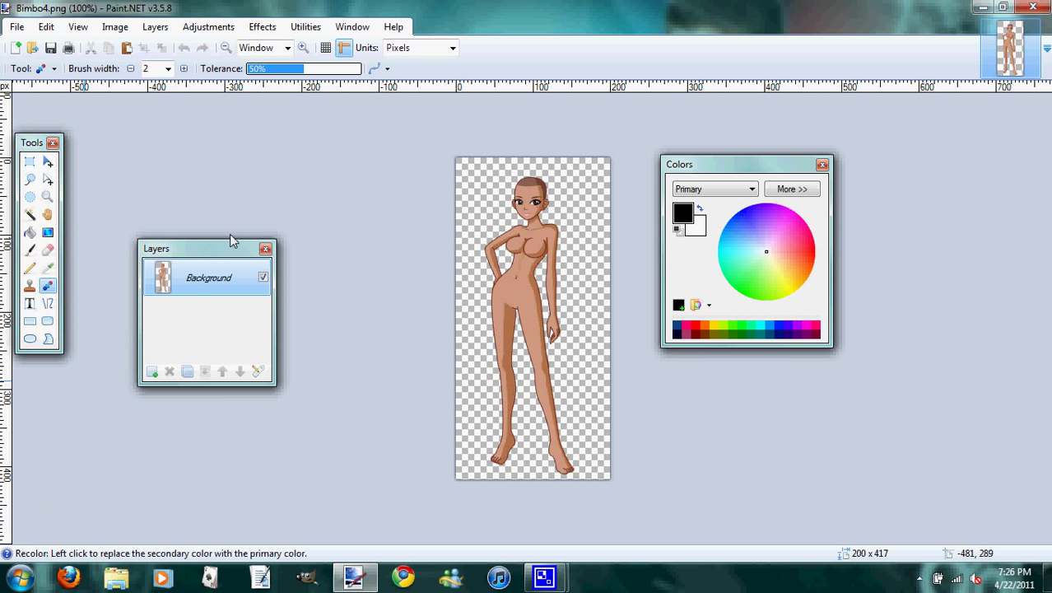
drag(231, 248, 239, 214)
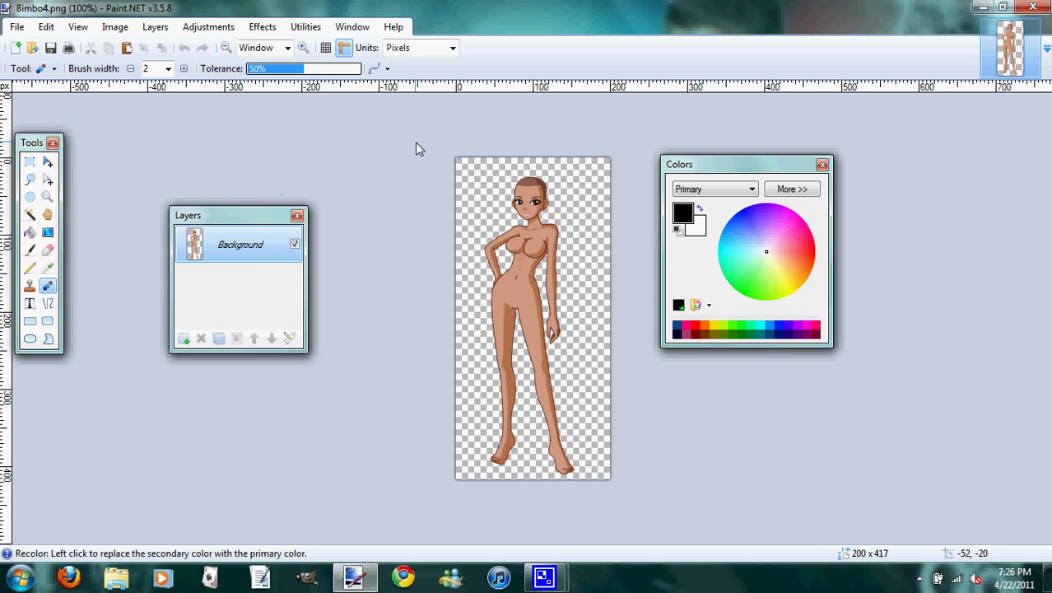
mouse_move(536, 154)
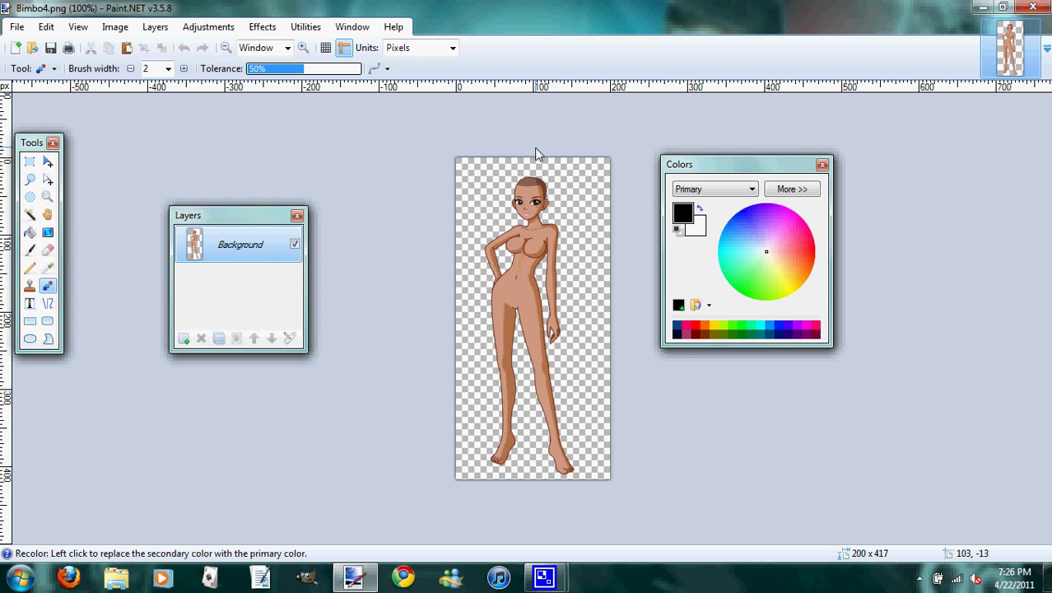
mouse_move(412, 365)
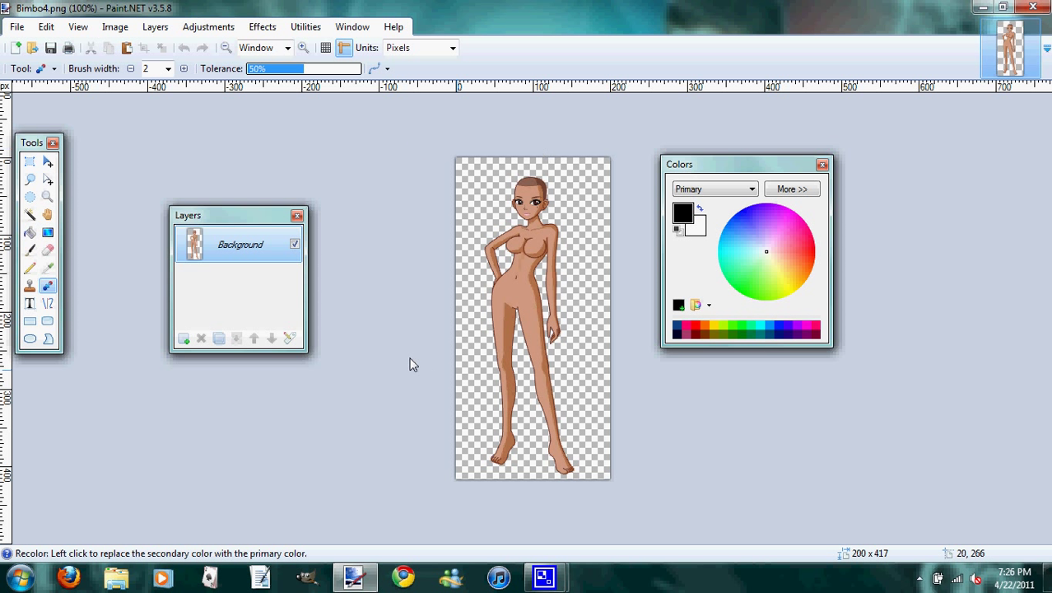
mouse_move(235, 321)
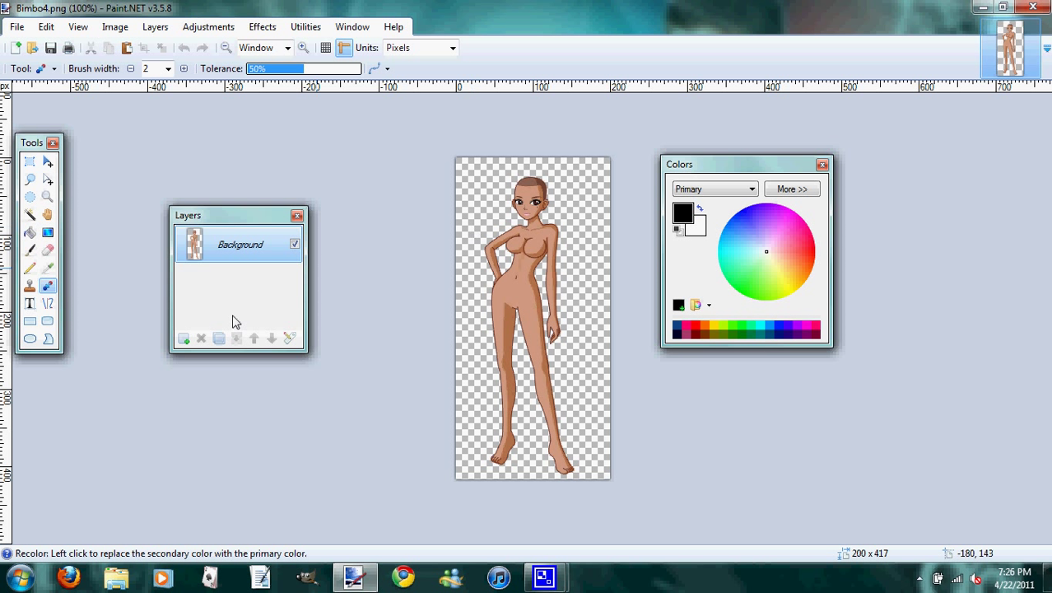
mouse_move(112, 224)
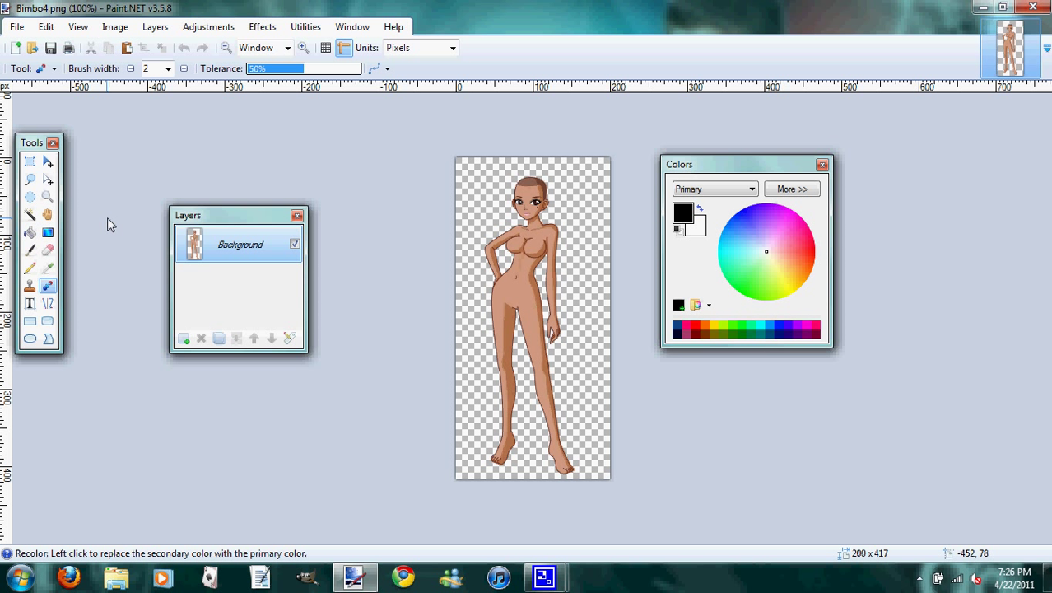
mouse_move(181, 334)
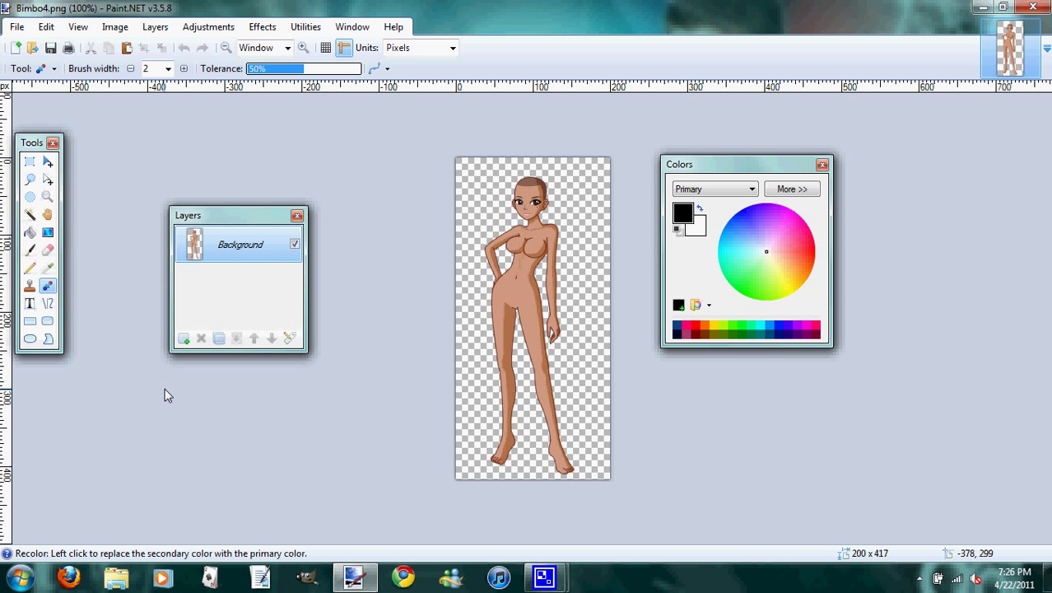
mouse_move(183, 338)
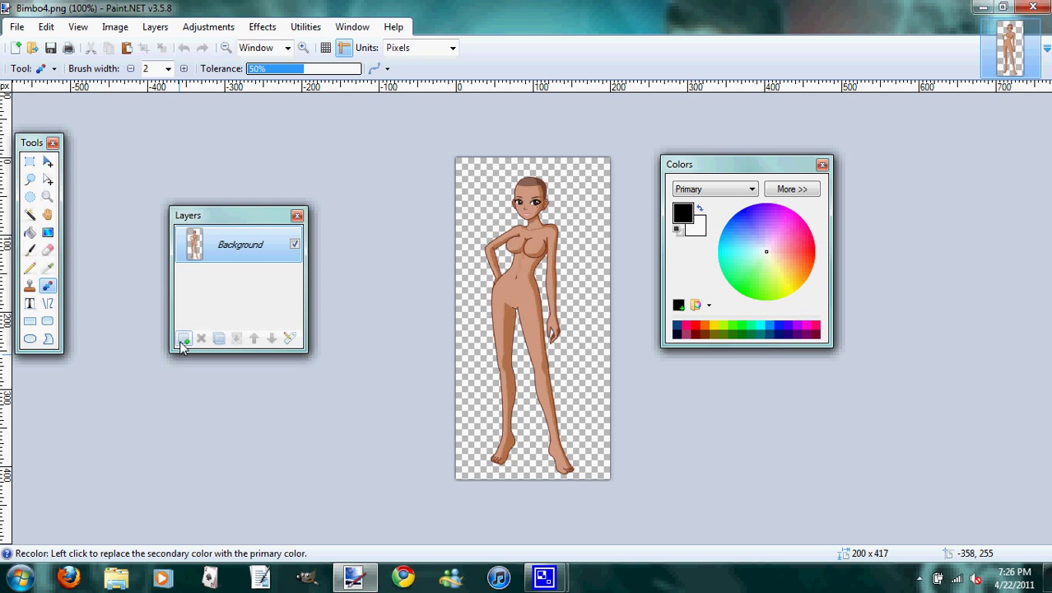
mouse_move(183, 338)
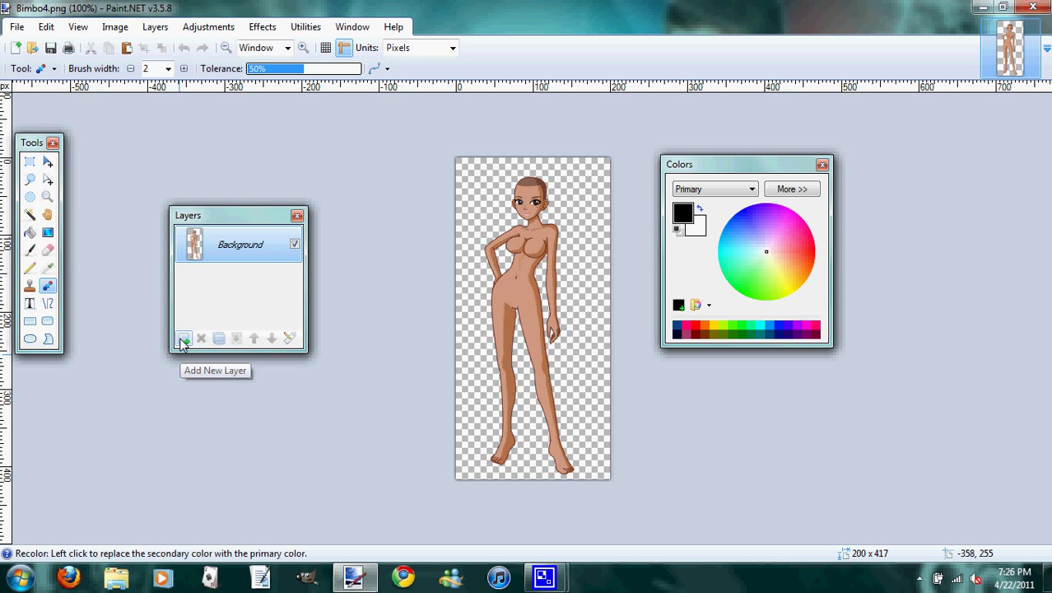
Add a new empty Layer 2 above the Background layer
click(184, 338)
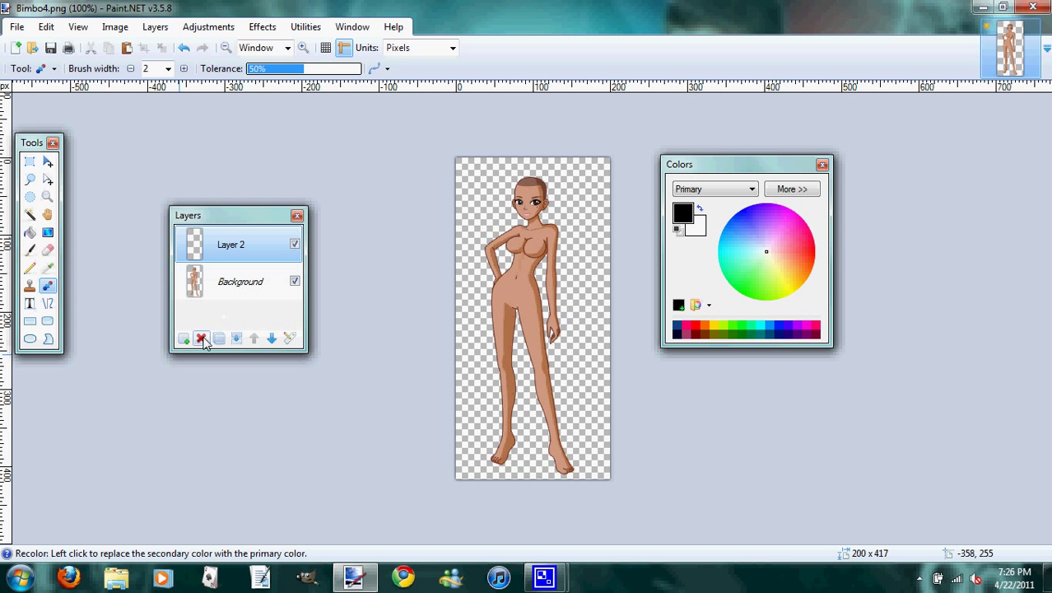
mouse_move(218, 338)
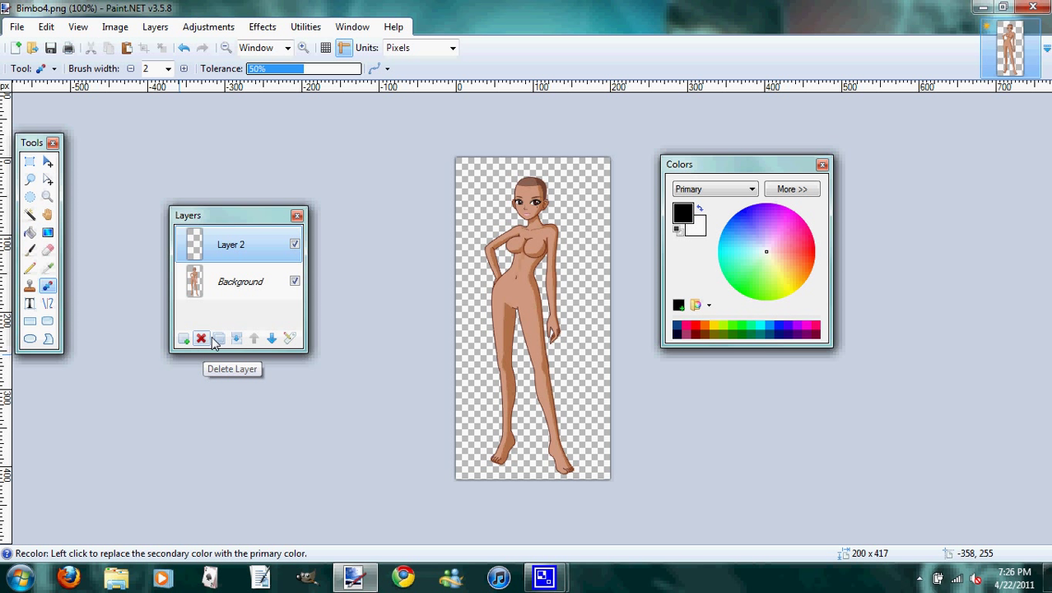
mouse_move(219, 338)
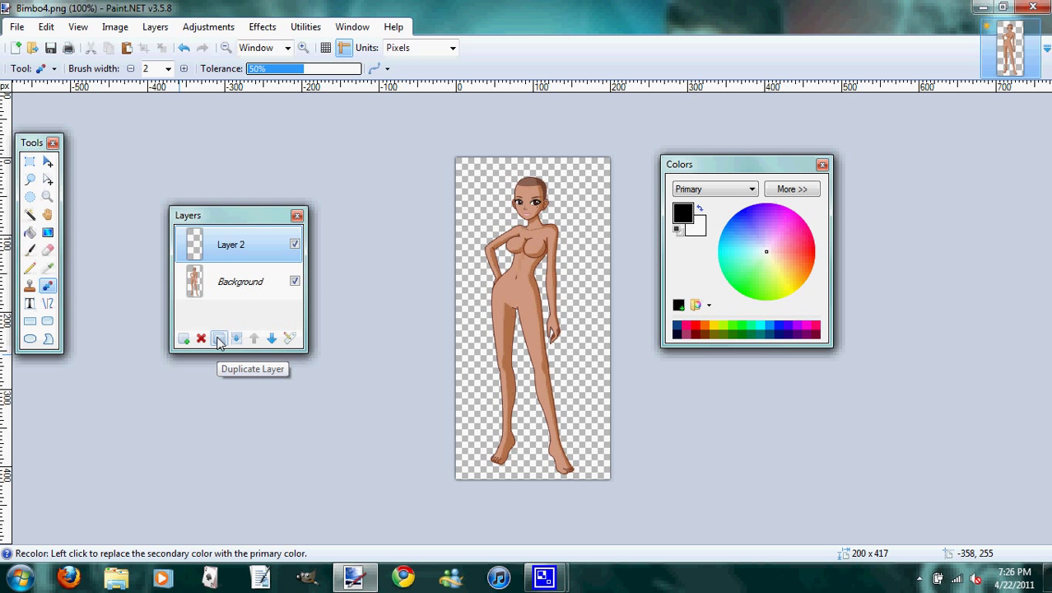
mouse_move(236, 338)
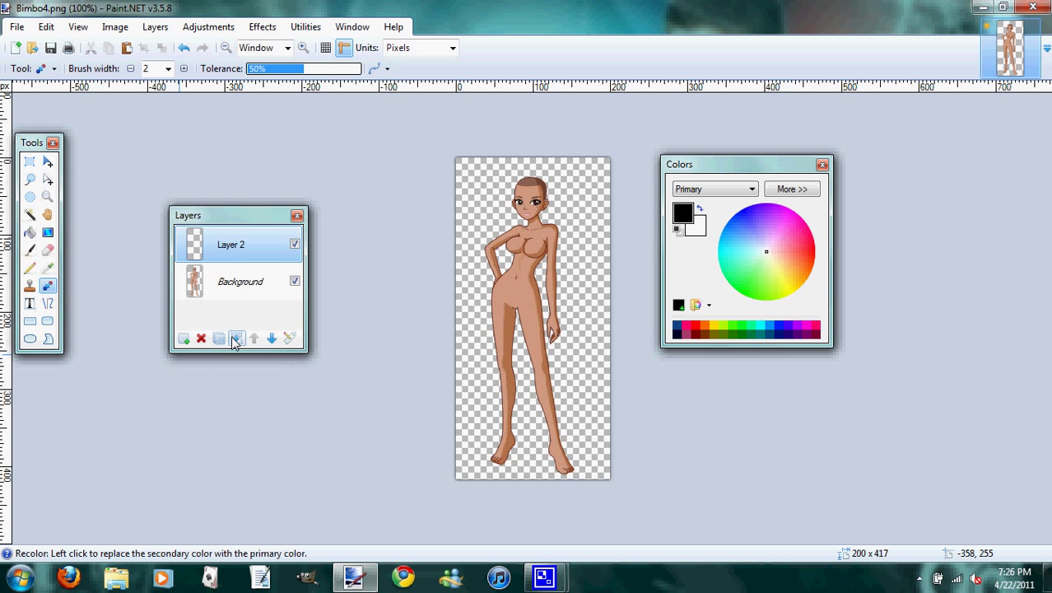
mouse_move(236, 338)
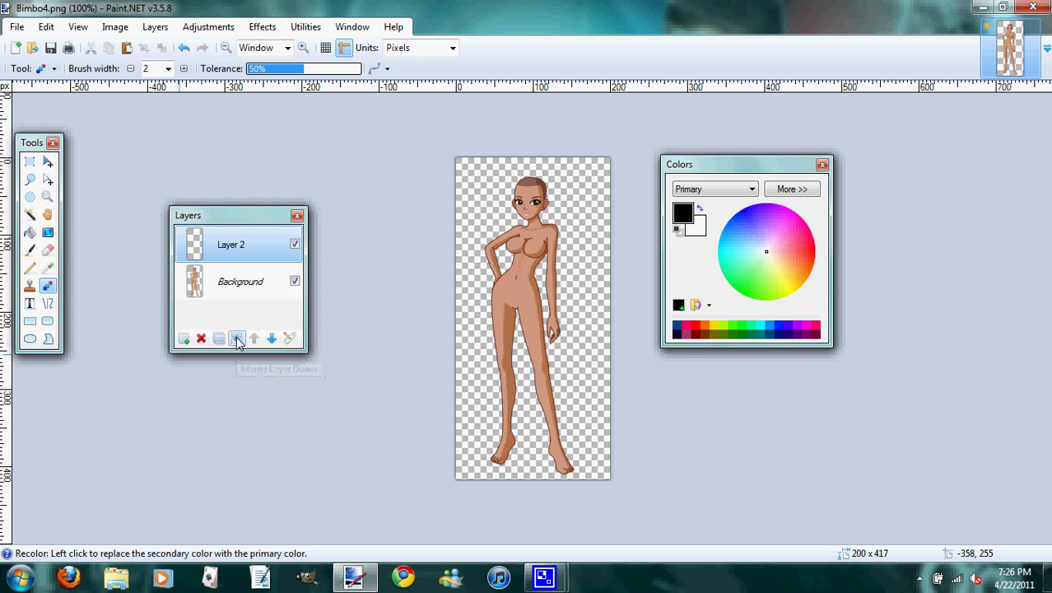
mouse_move(255, 339)
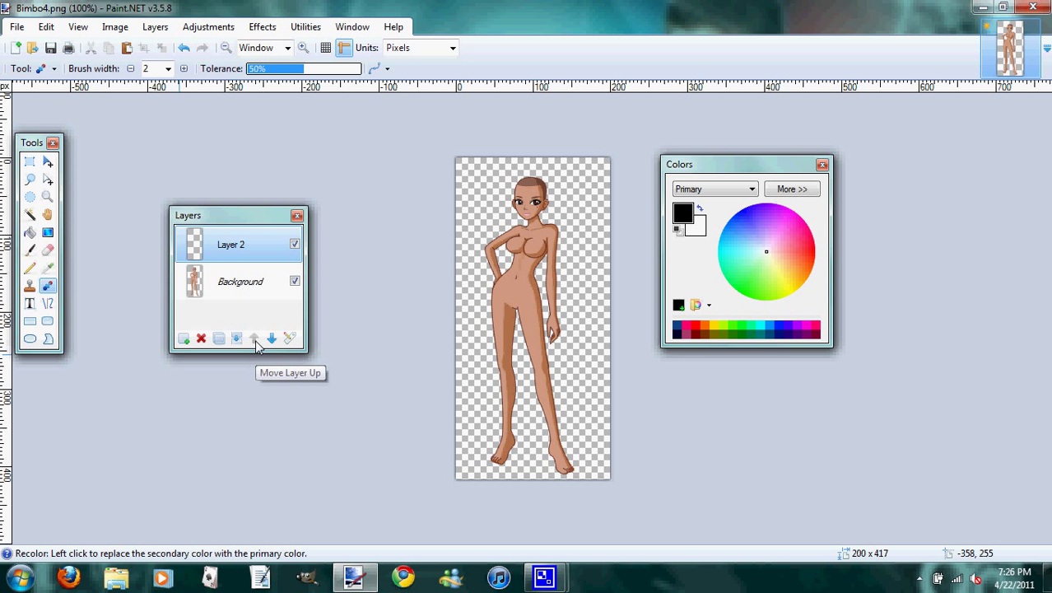
mouse_move(271, 339)
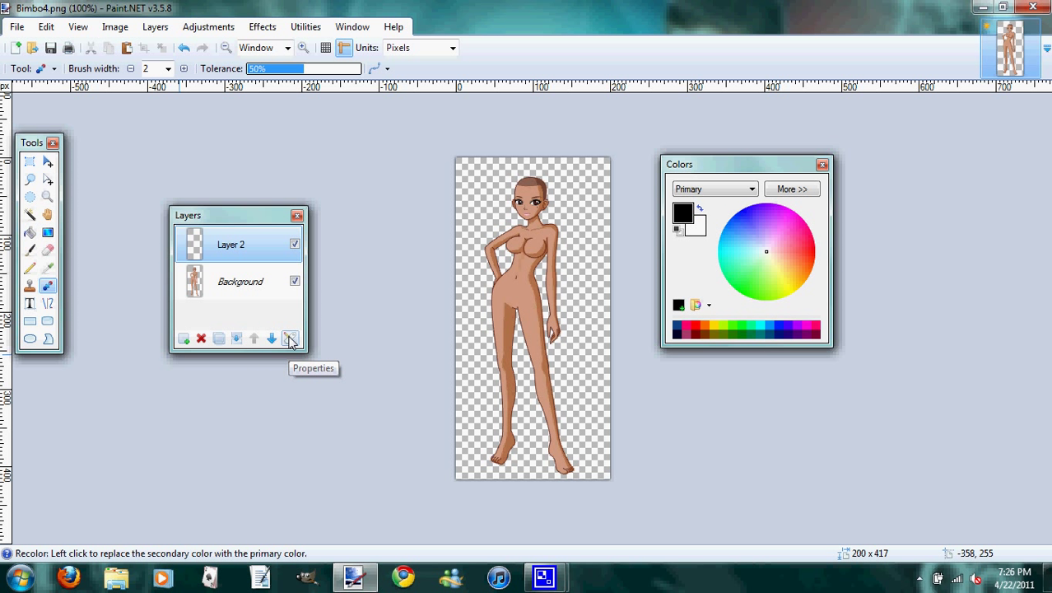
Rename Layer 2 to 'DressBase' in Layer Properties
click(290, 339)
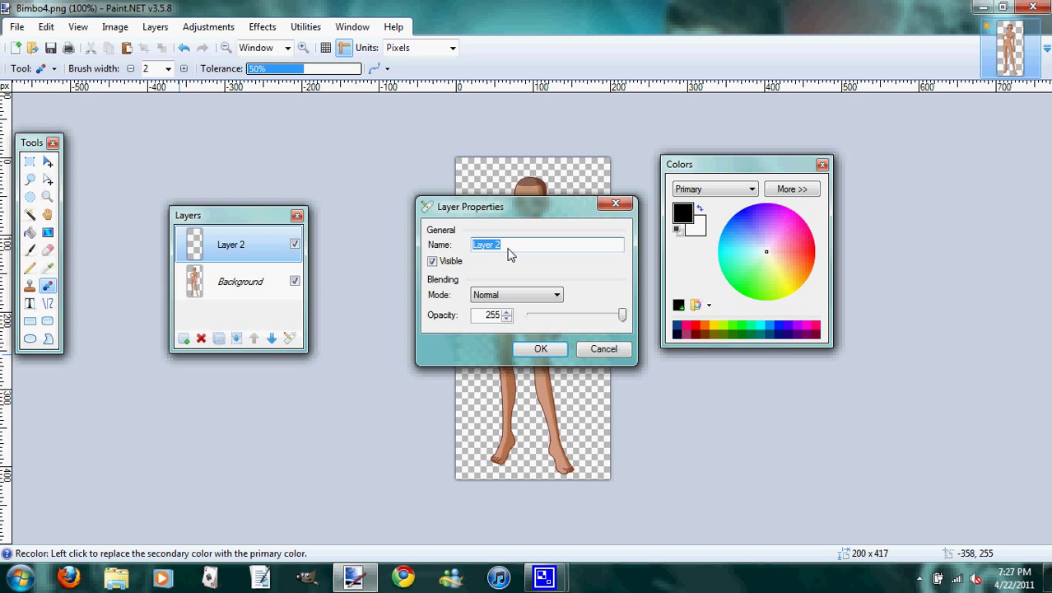
text(D)
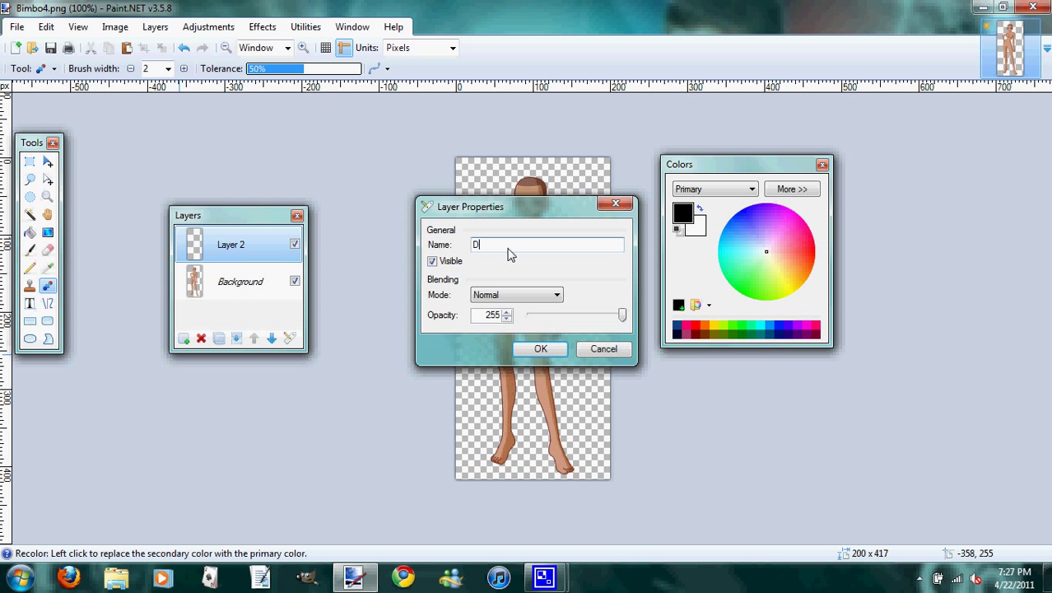
text(ressBas)
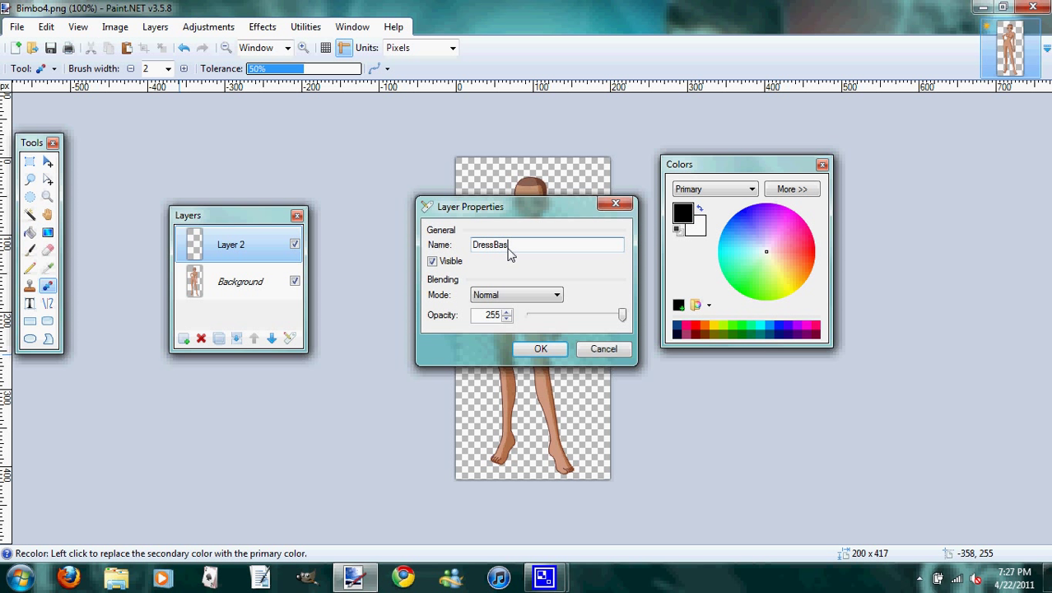
text(e)
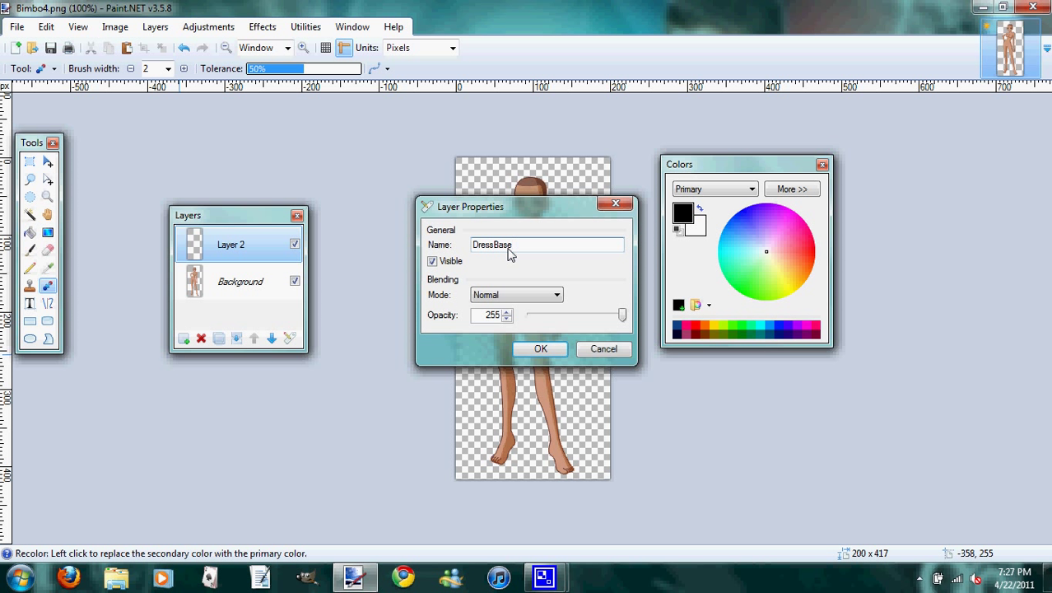
click(540, 348)
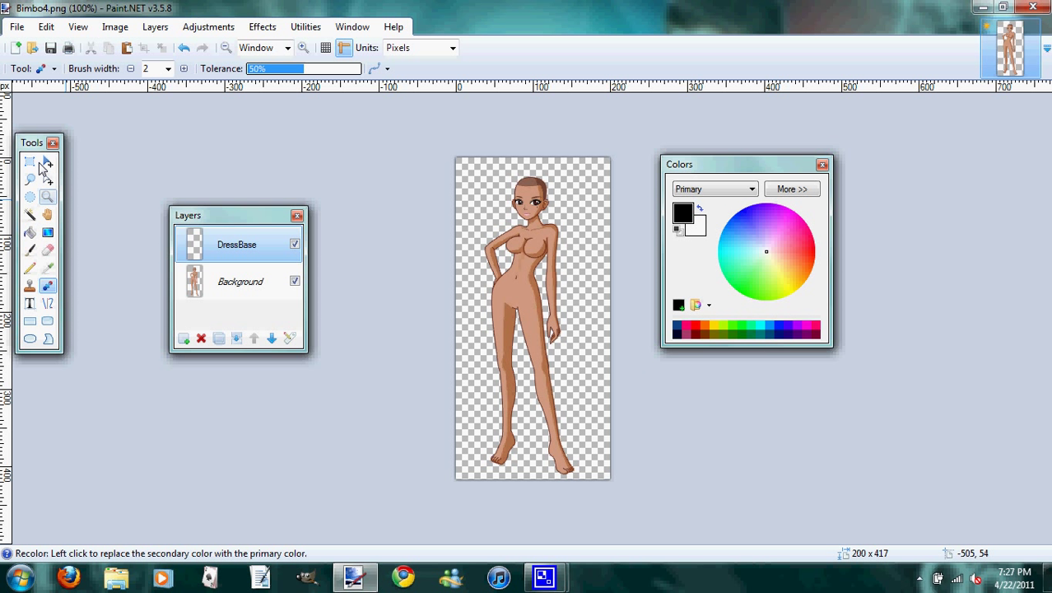
mouse_move(30, 162)
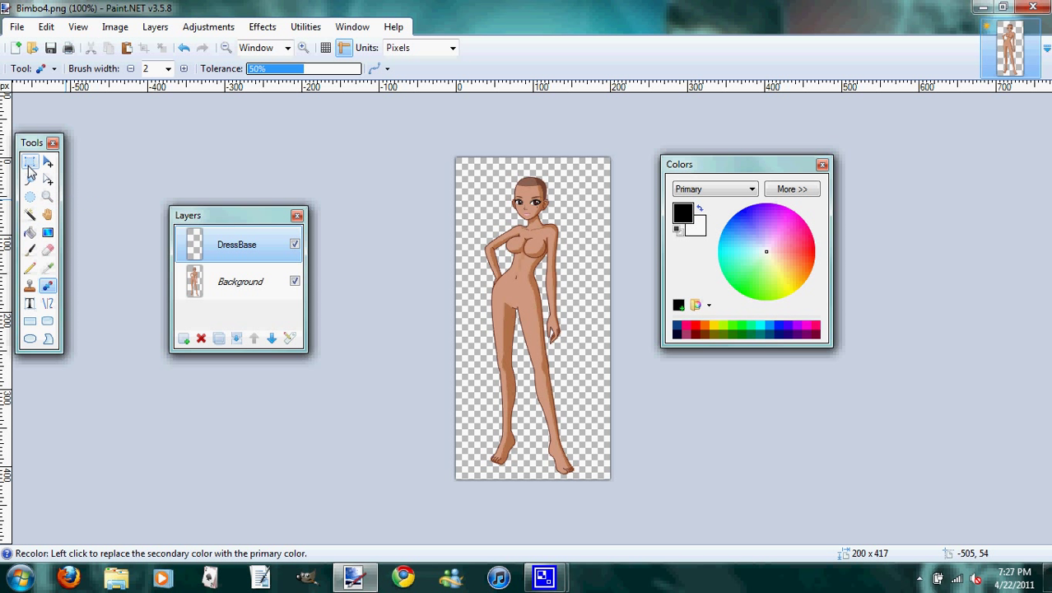
mouse_move(39, 173)
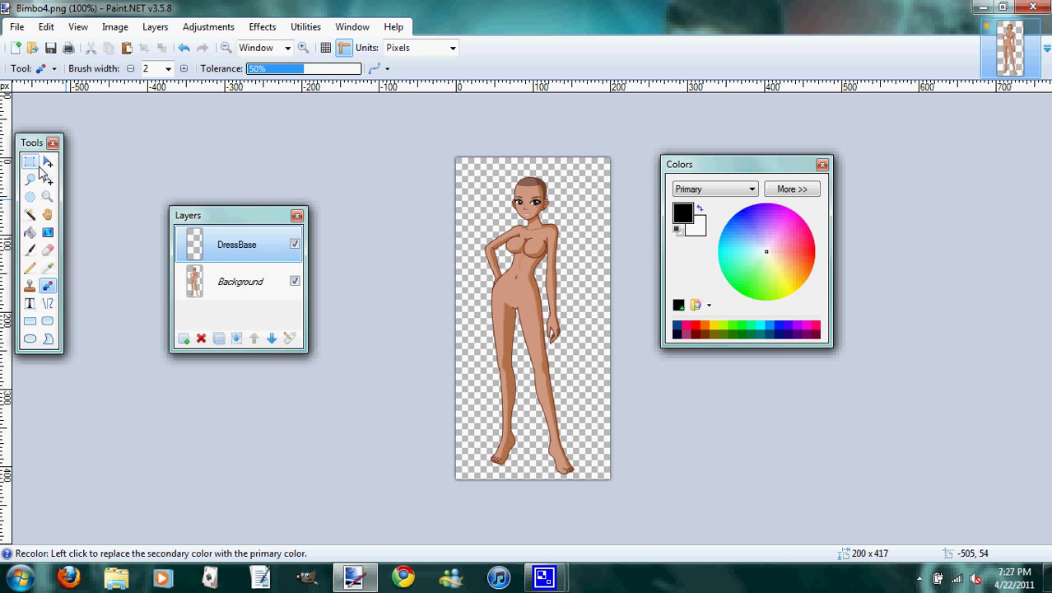
mouse_move(48, 162)
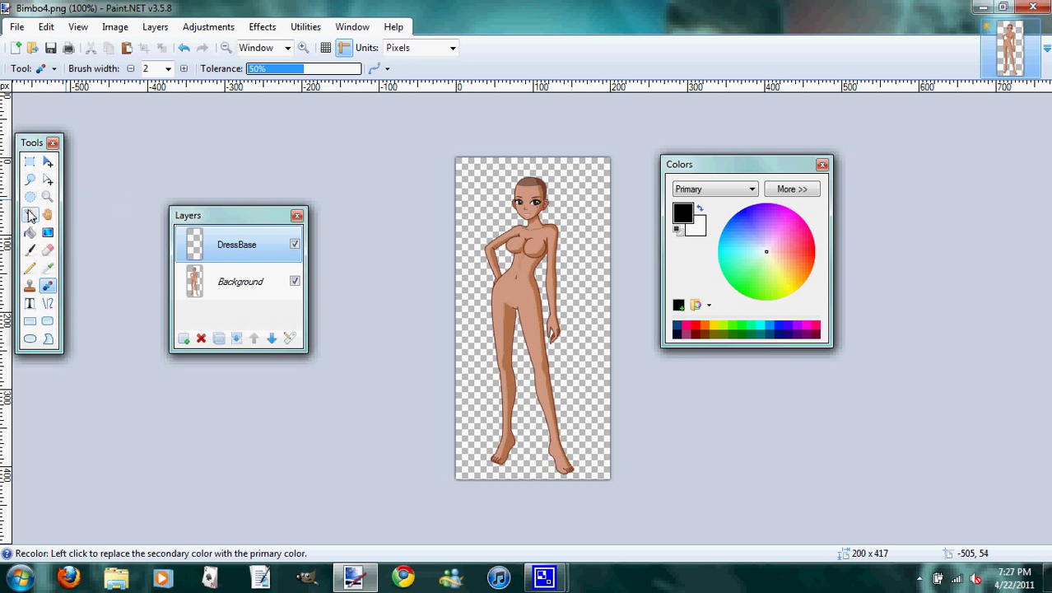
mouse_move(31, 214)
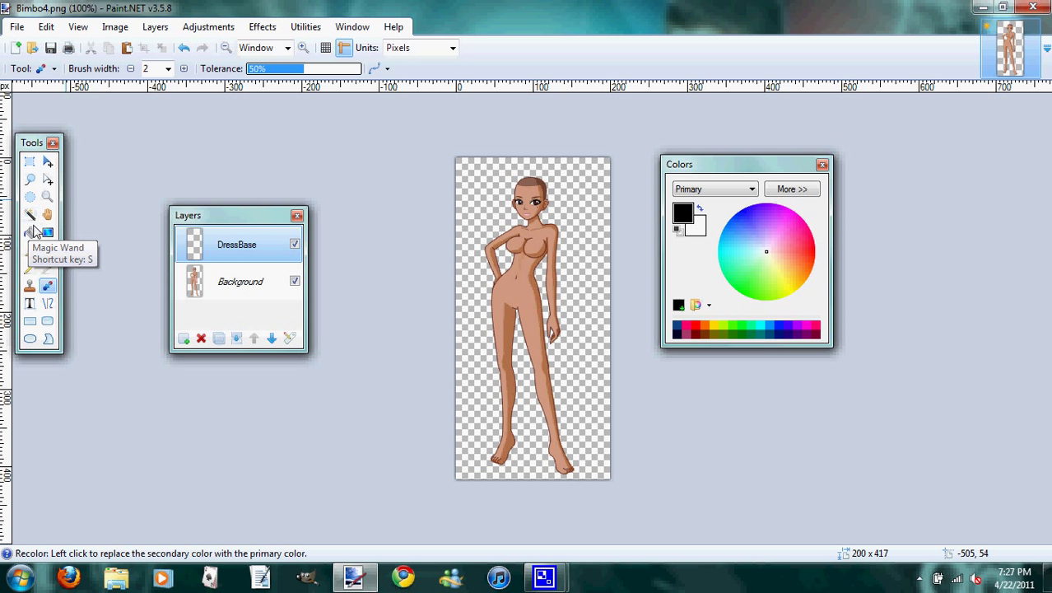
mouse_move(29, 233)
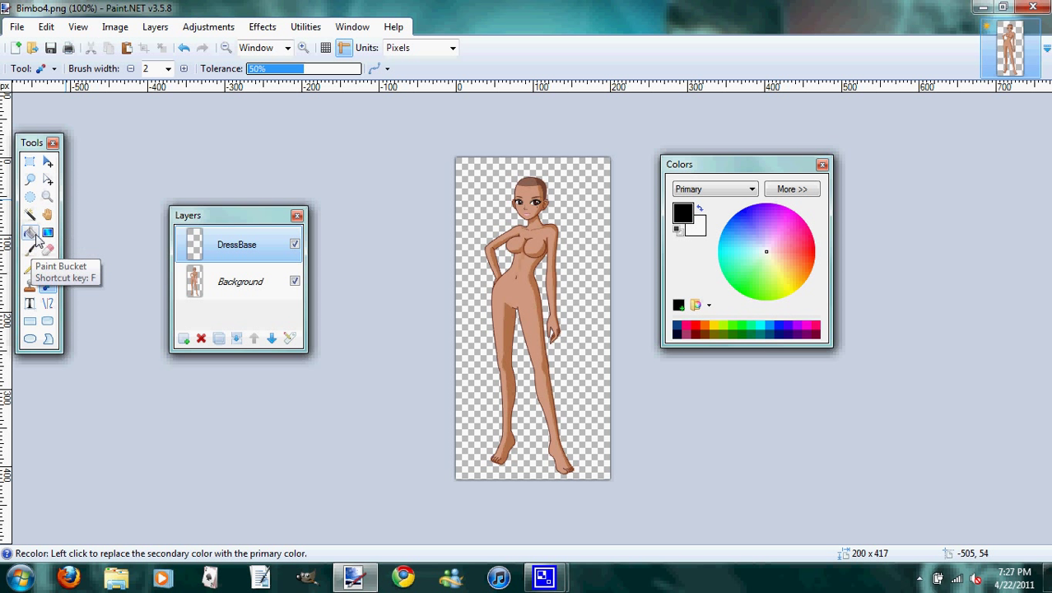
mouse_move(48, 232)
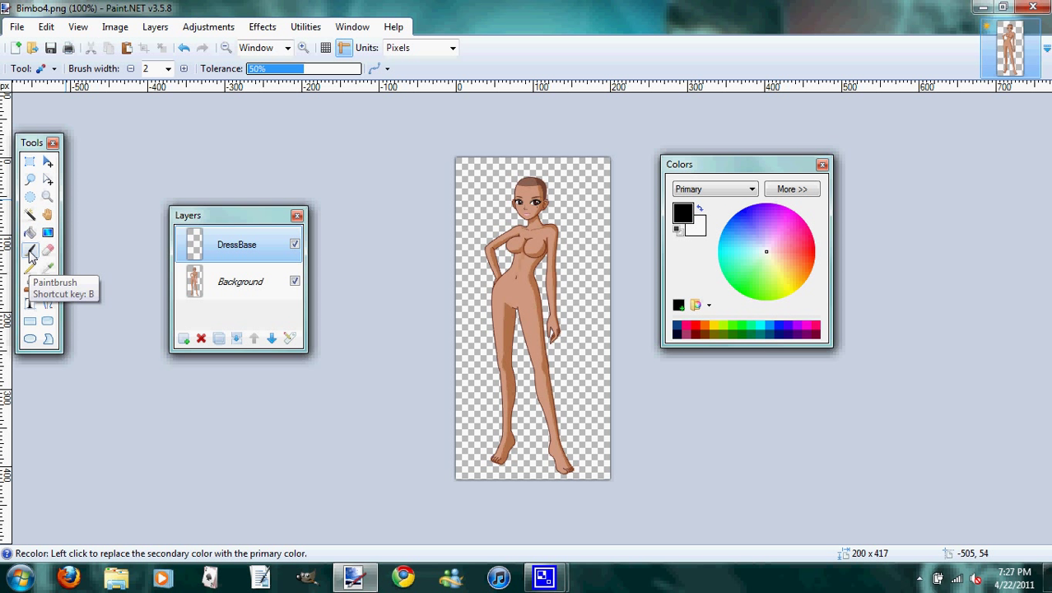
mouse_move(48, 251)
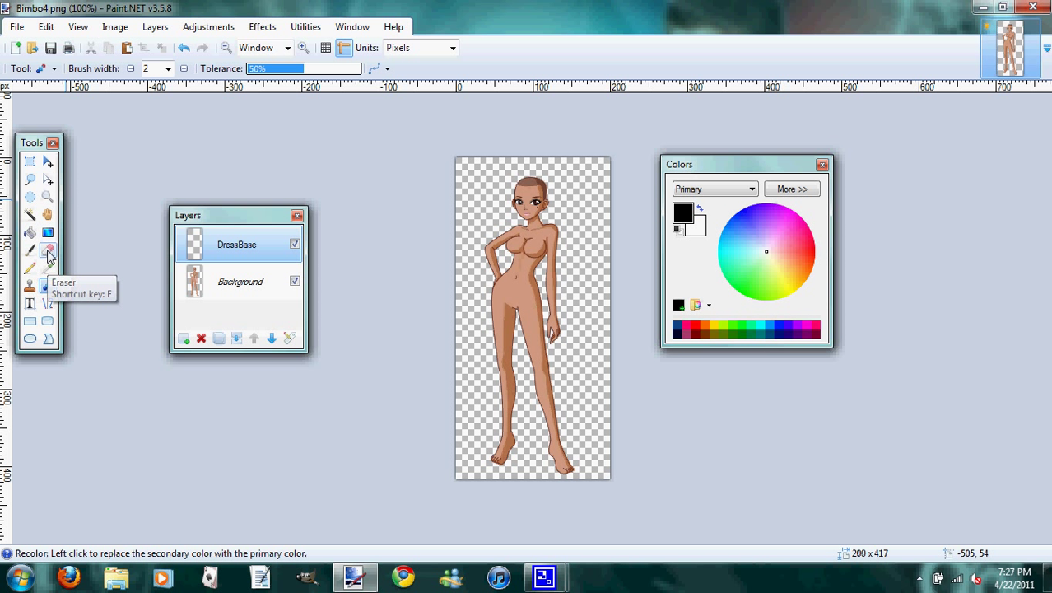
mouse_move(30, 271)
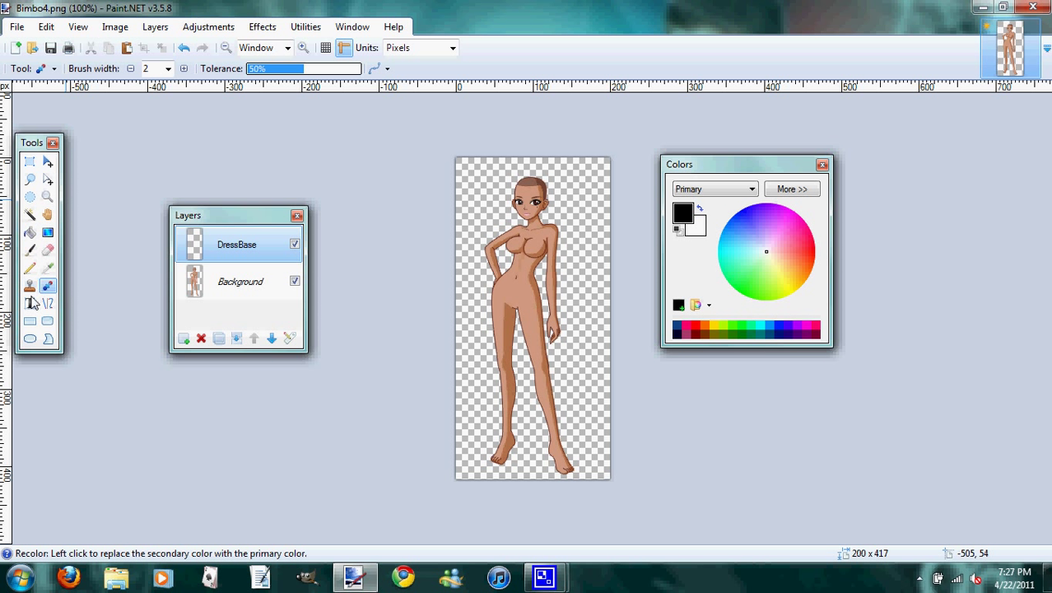
mouse_move(47, 304)
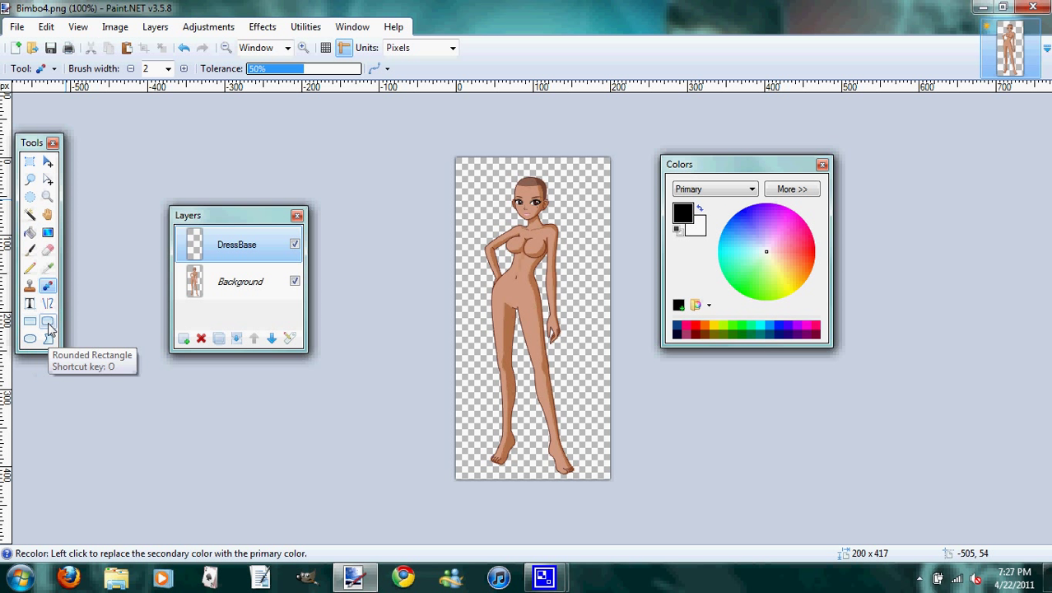
mouse_move(30, 340)
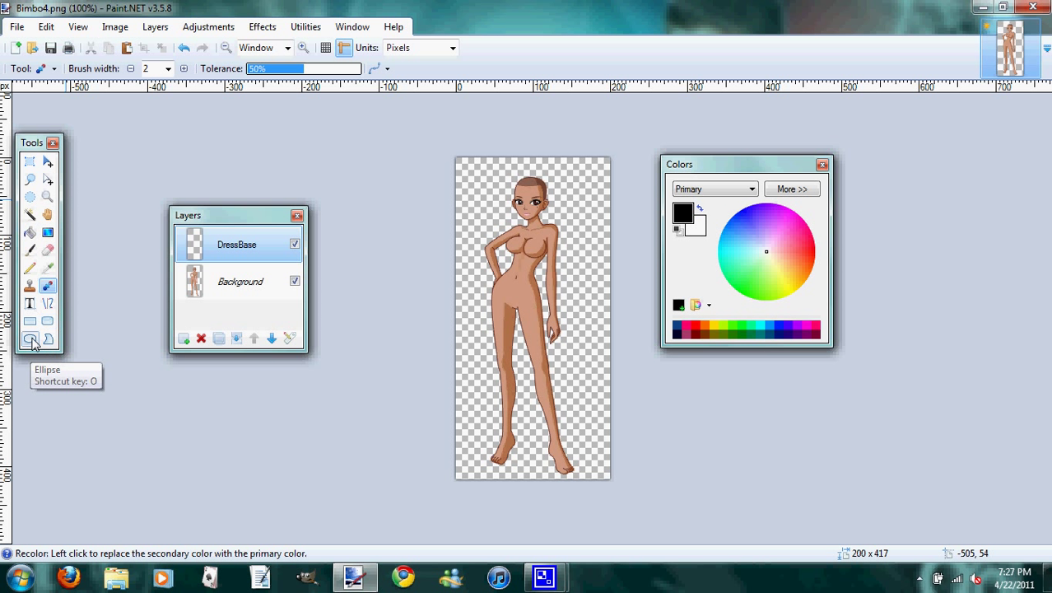
mouse_move(48, 340)
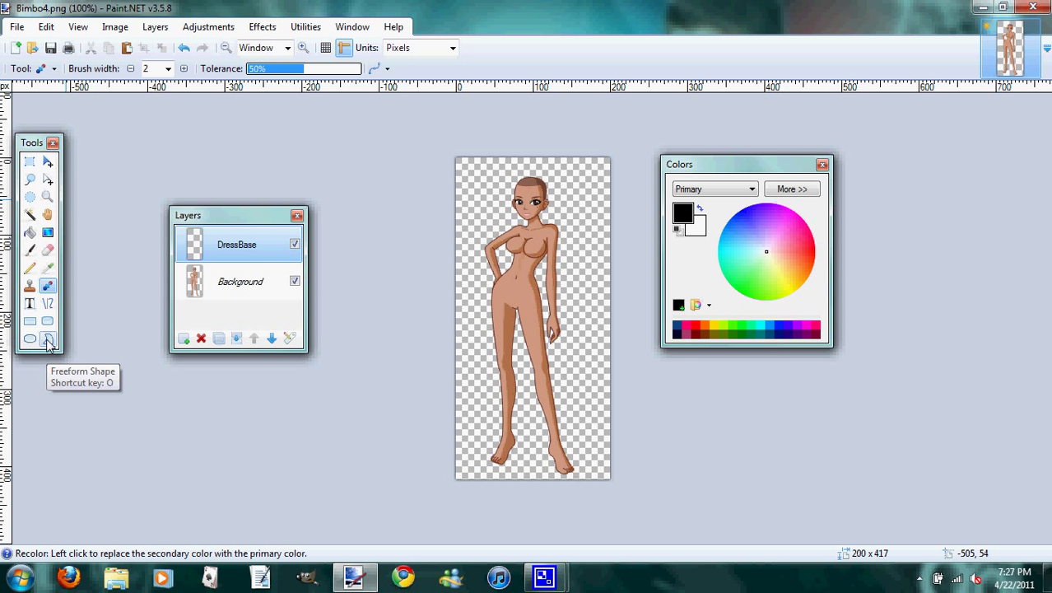
mouse_move(239, 331)
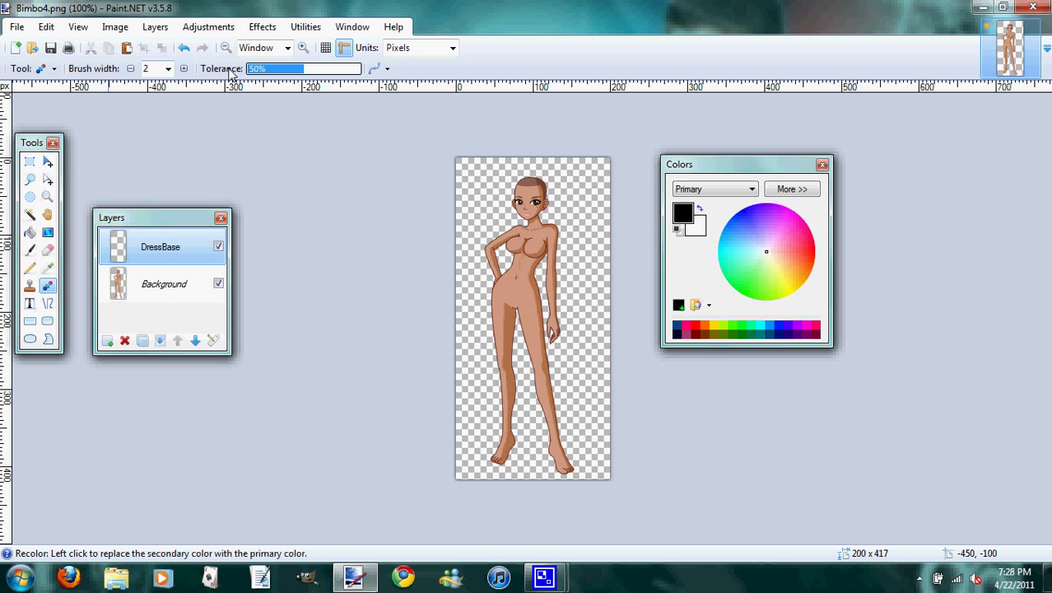
Zoom the view, set brush width to 1, and select the Line/Curve tool
click(304, 47)
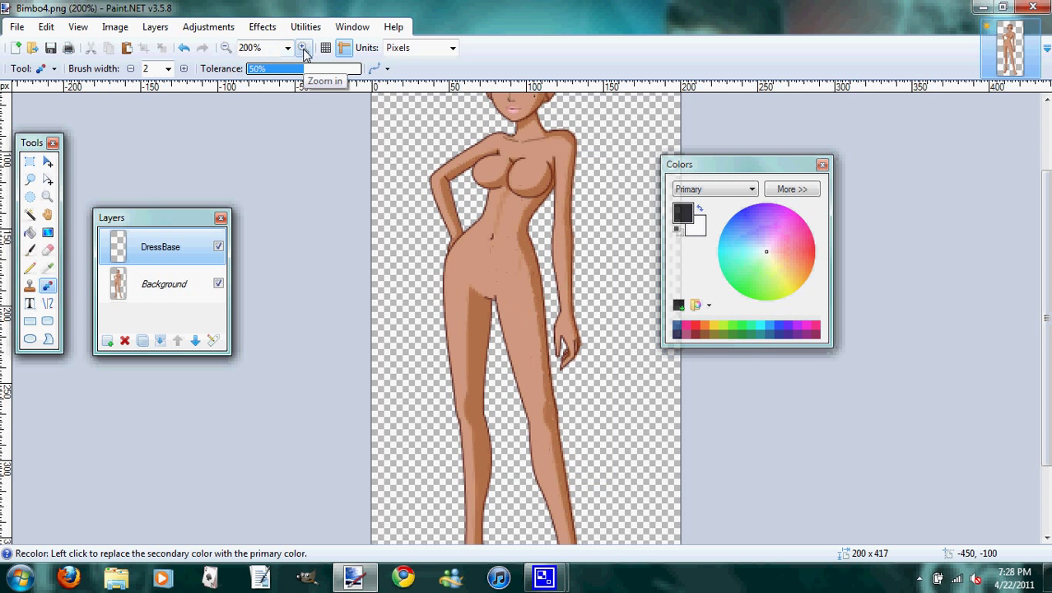
click(226, 47)
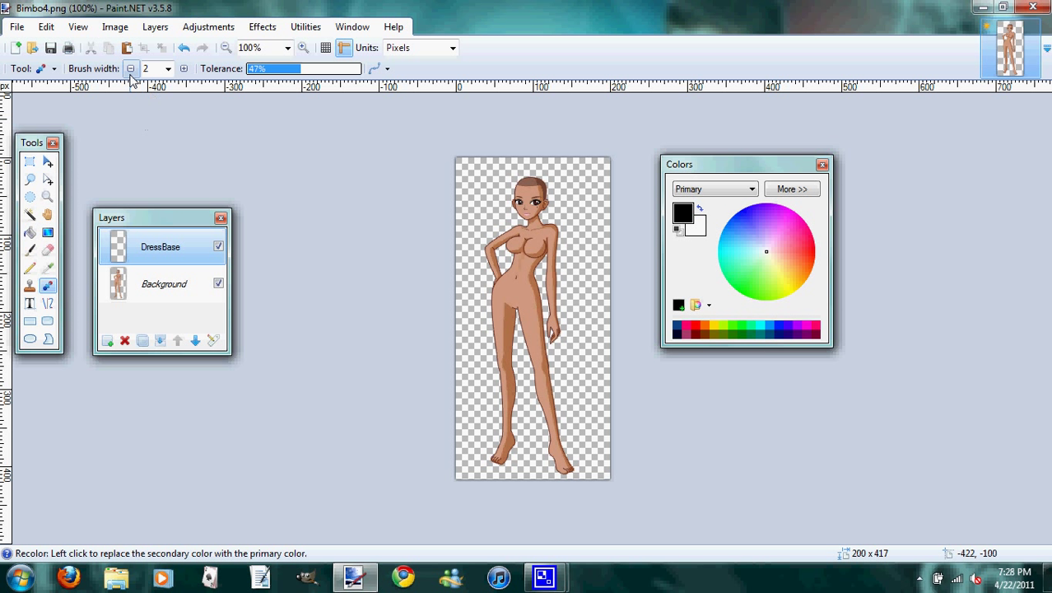
click(130, 69)
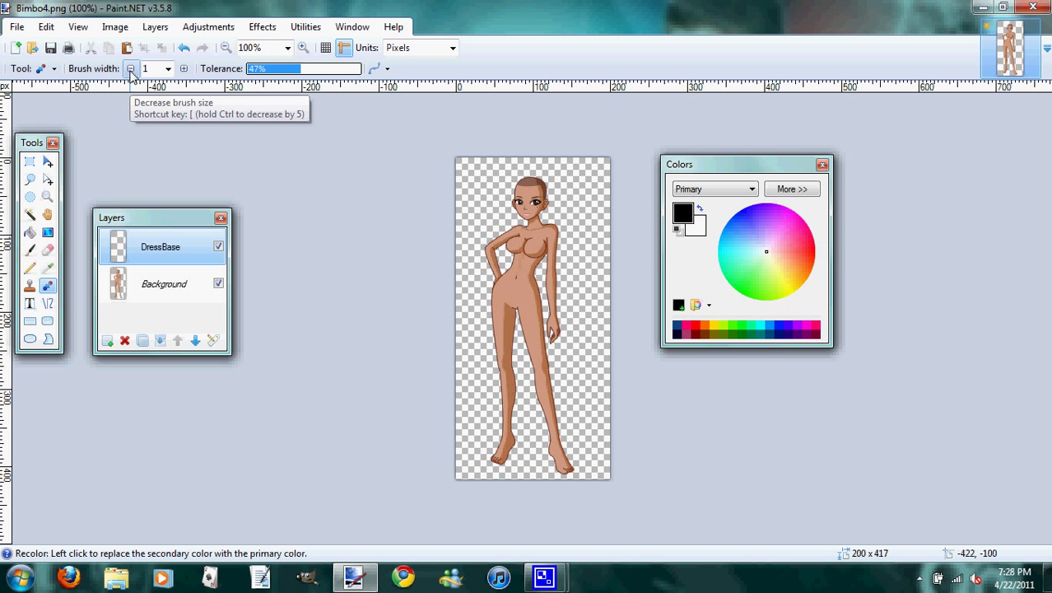
mouse_move(47, 306)
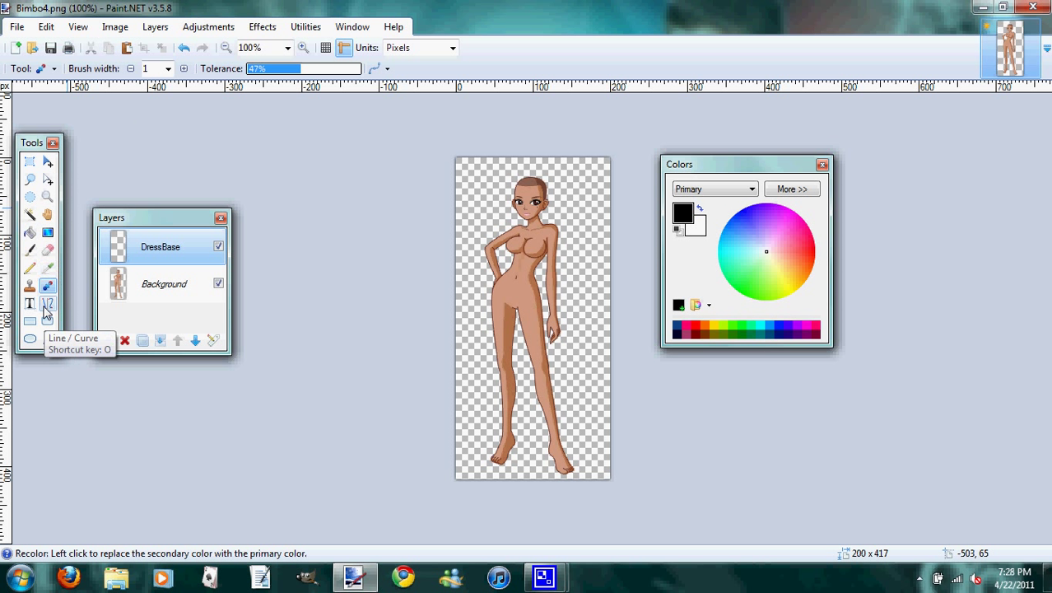
click(47, 303)
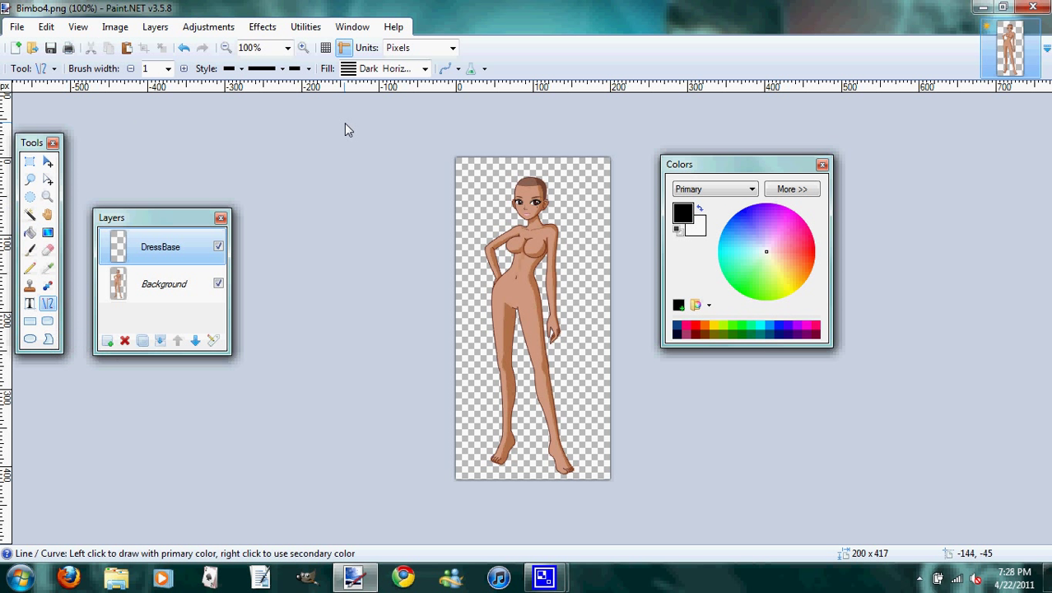
mouse_move(650, 147)
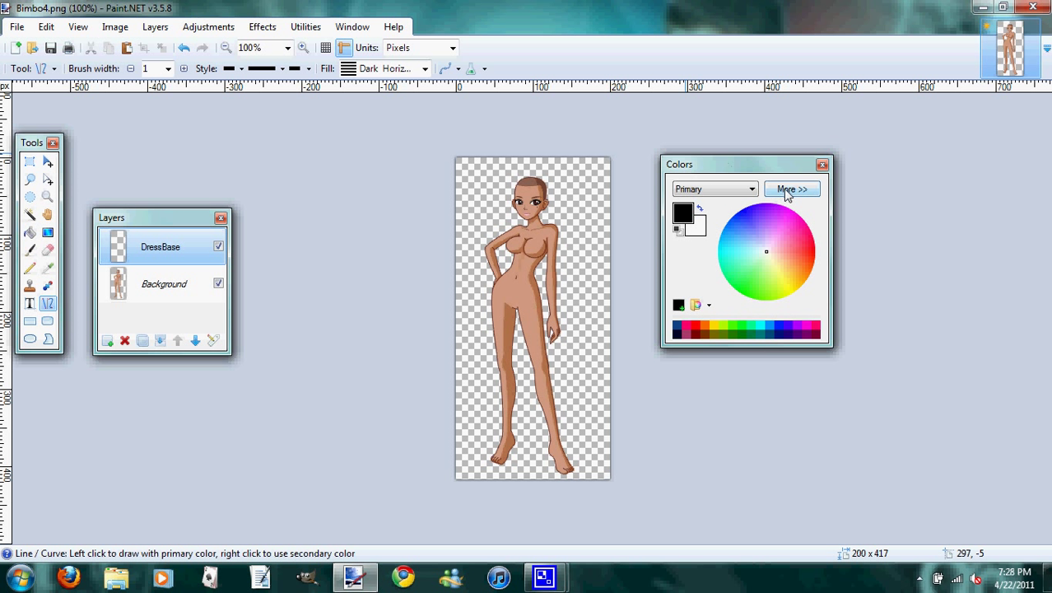
Set the primary colour to blue (1A4C99) using the expanded Colors window
click(791, 190)
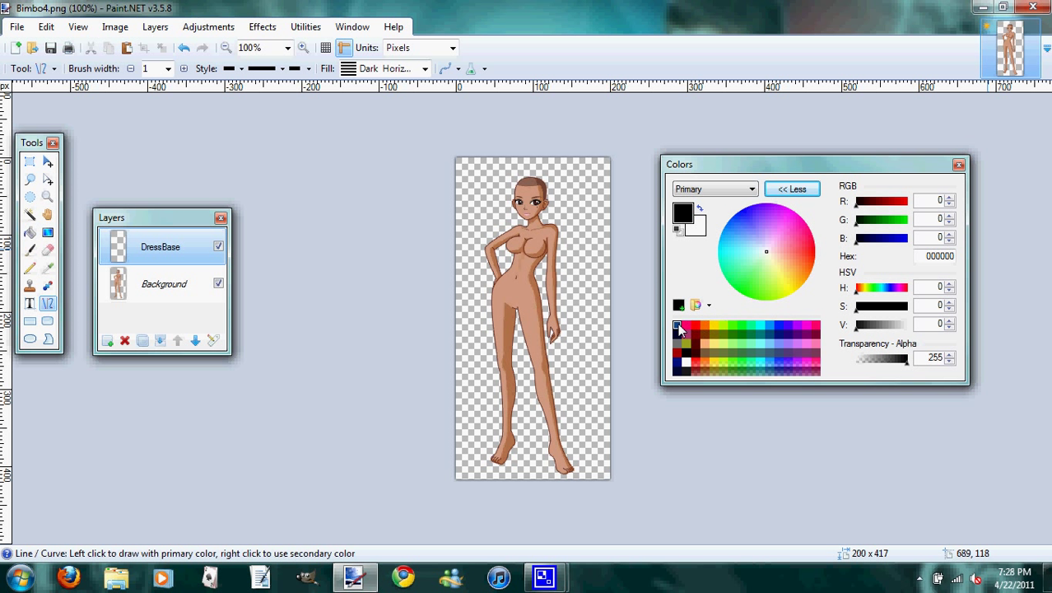
click(680, 325)
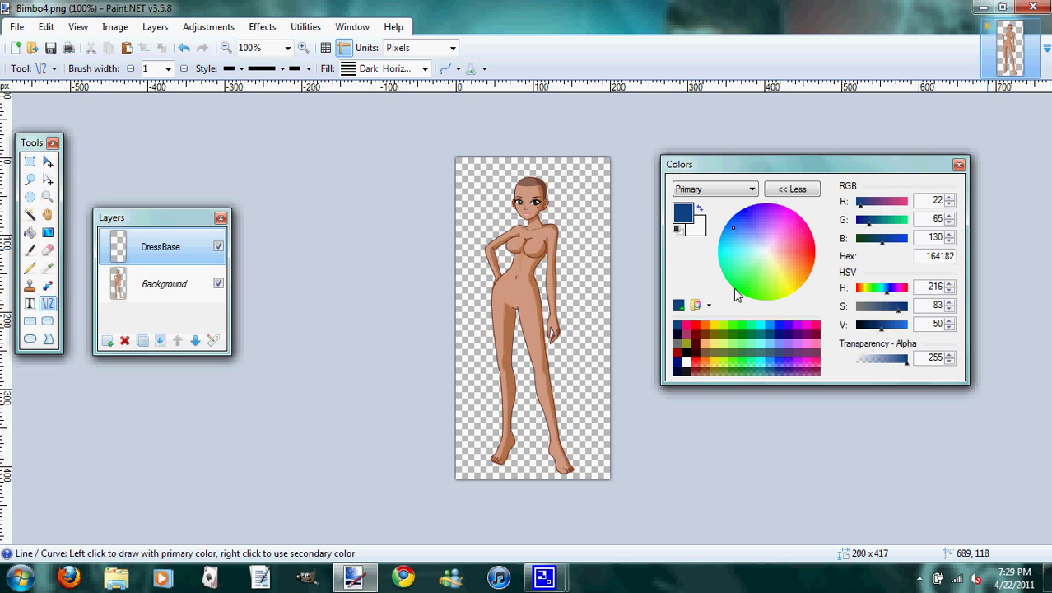
mouse_move(902, 358)
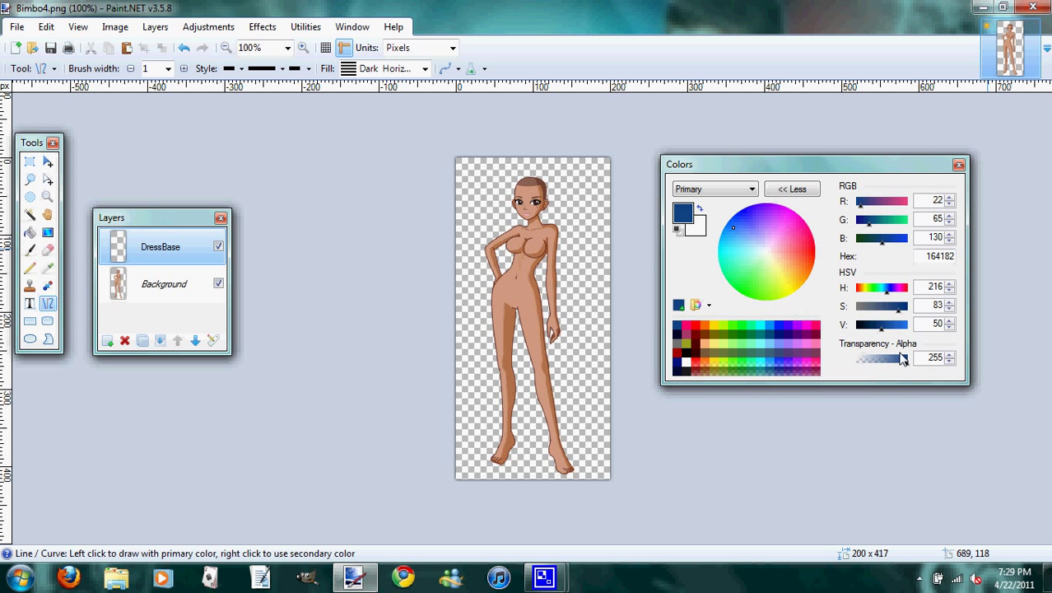
drag(902, 357, 864, 357)
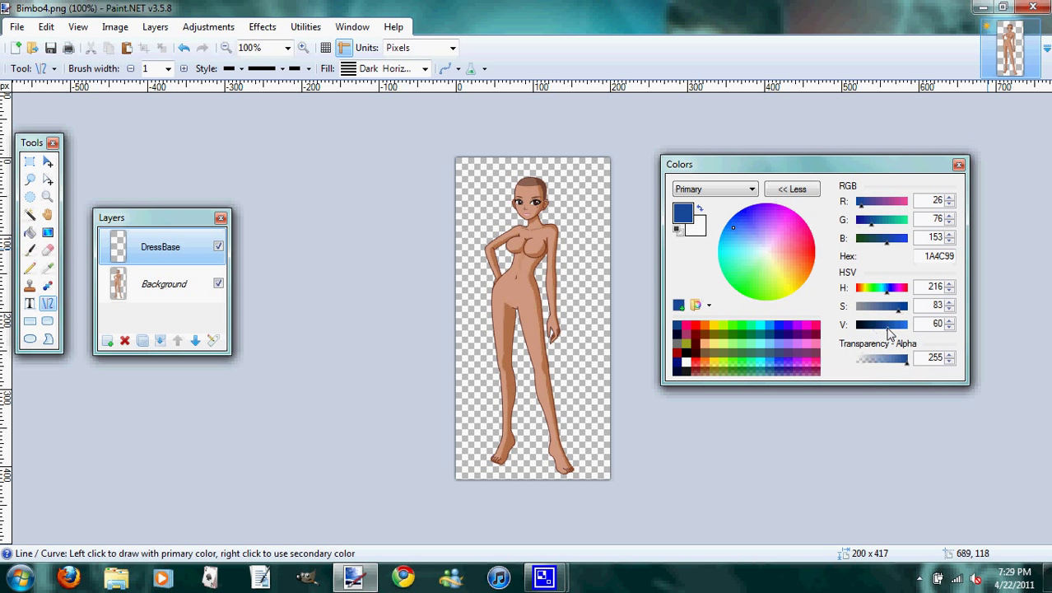
Fine-tune the blue to 194B96 and zoom in to 500% on the upper body
click(761, 272)
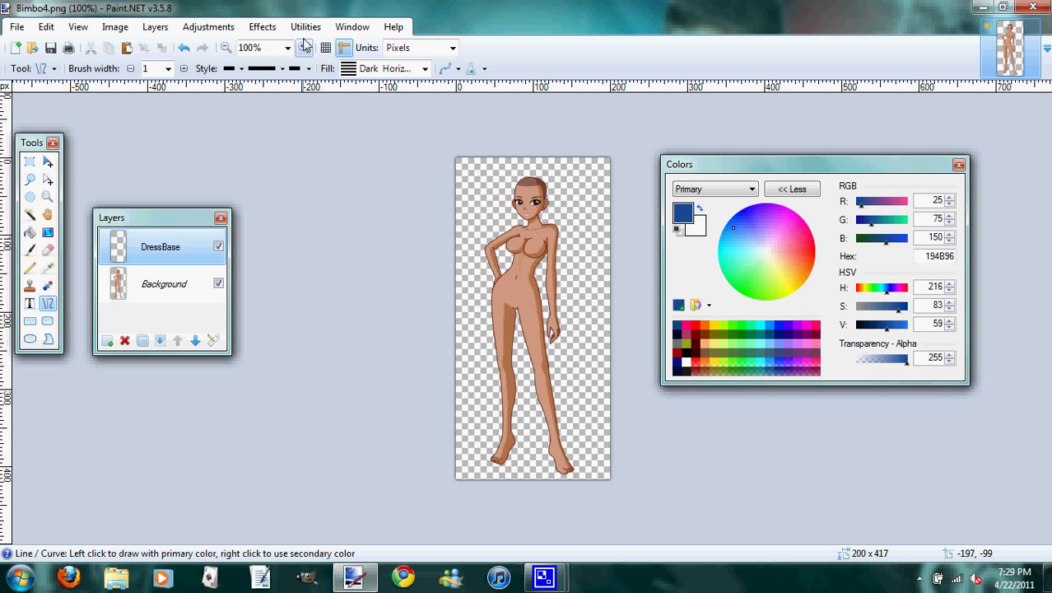
click(303, 47)
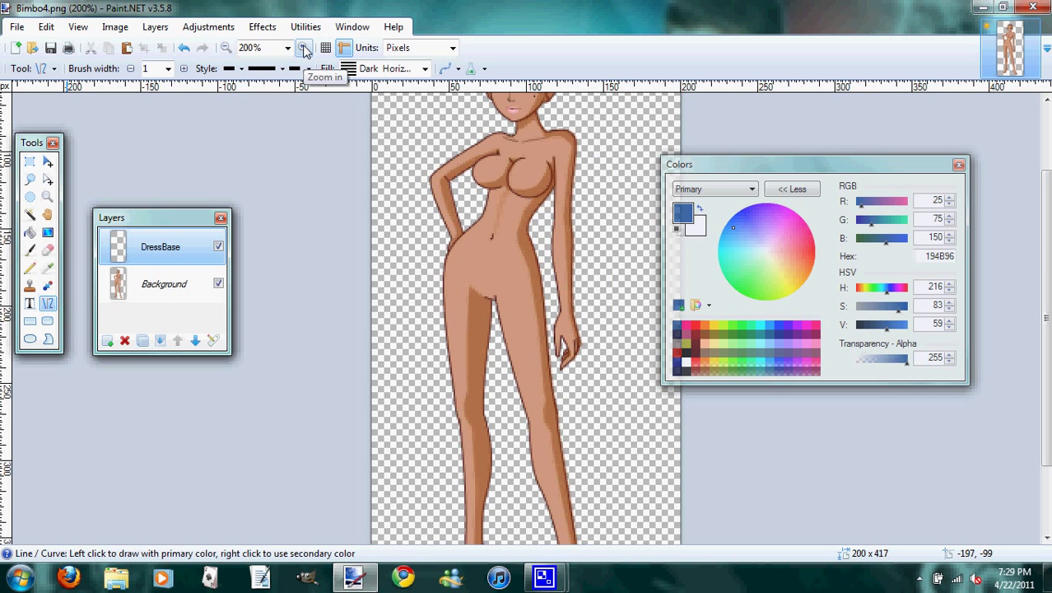
click(304, 47)
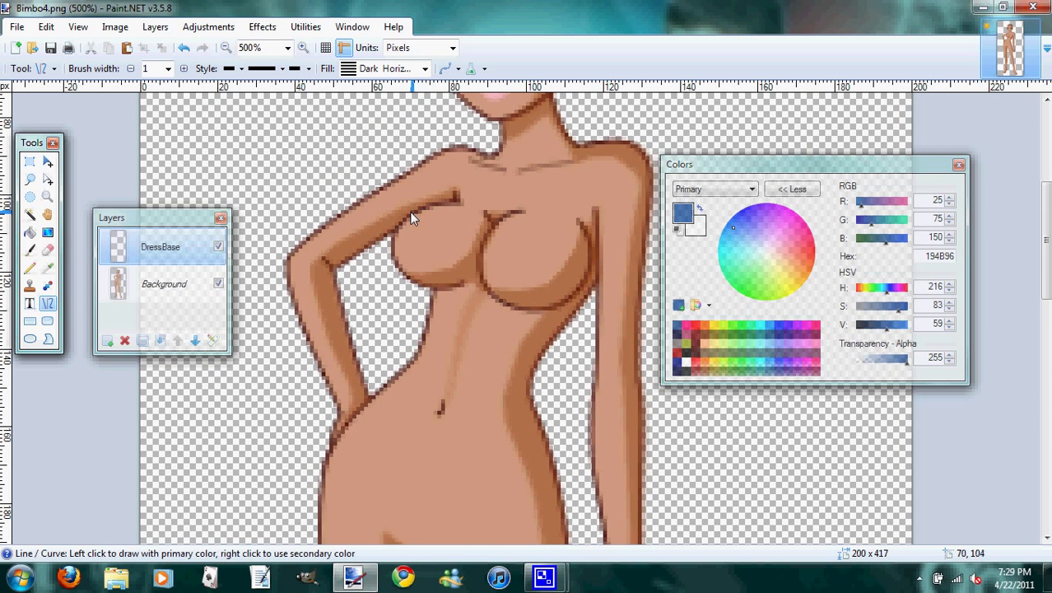
Draw a blue line across the top of the left breast with Solid Color fill
drag(412, 217, 485, 241)
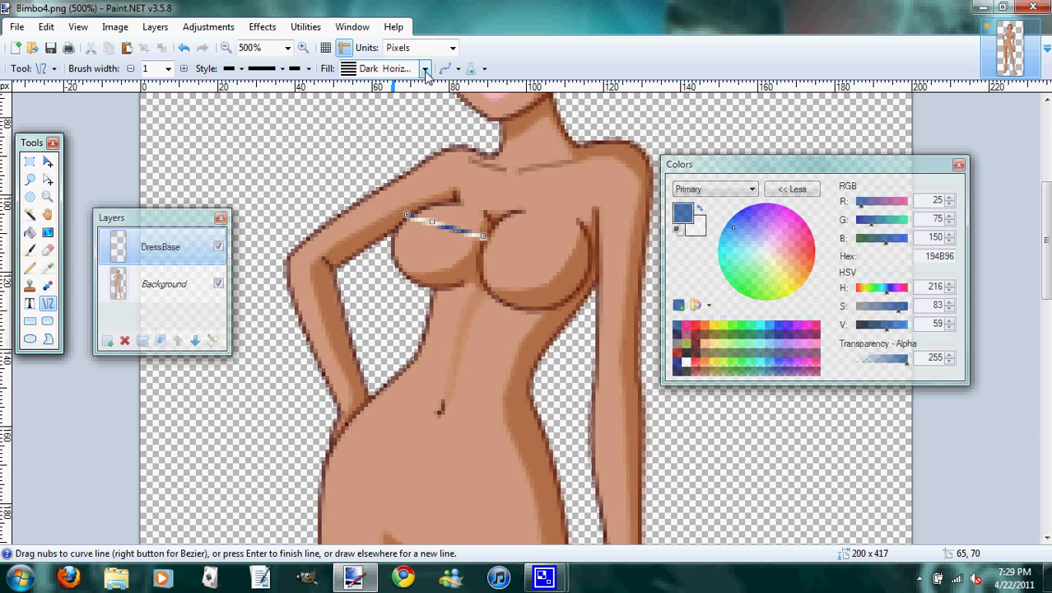
click(424, 68)
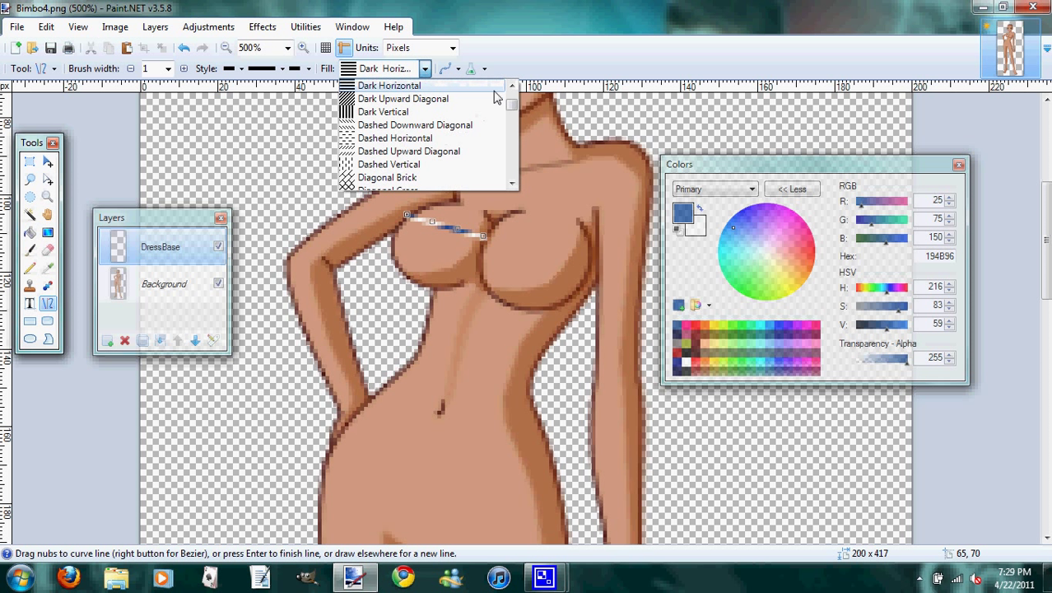
click(511, 85)
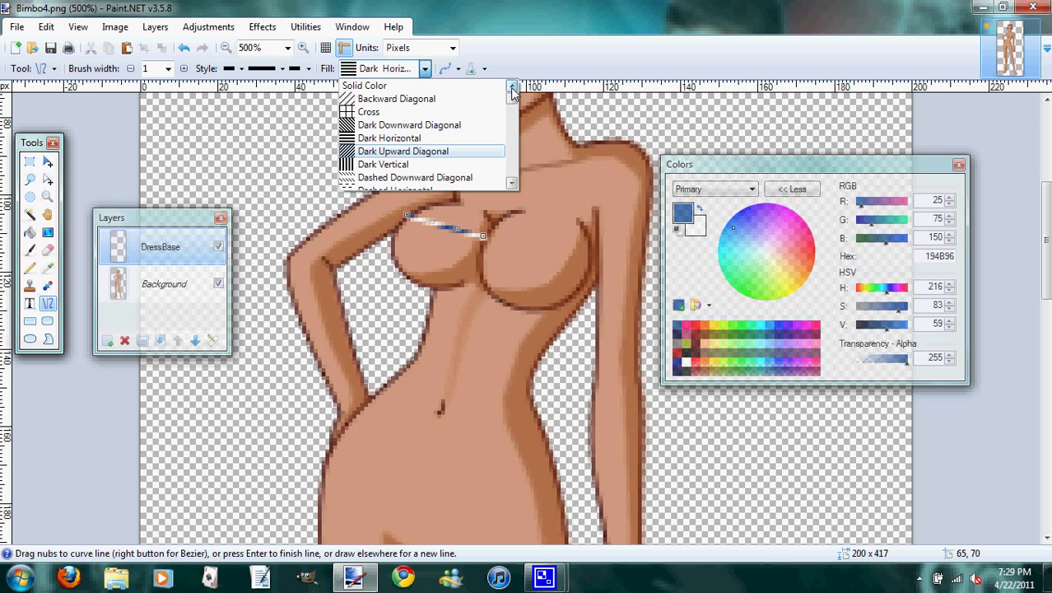
mouse_move(469, 88)
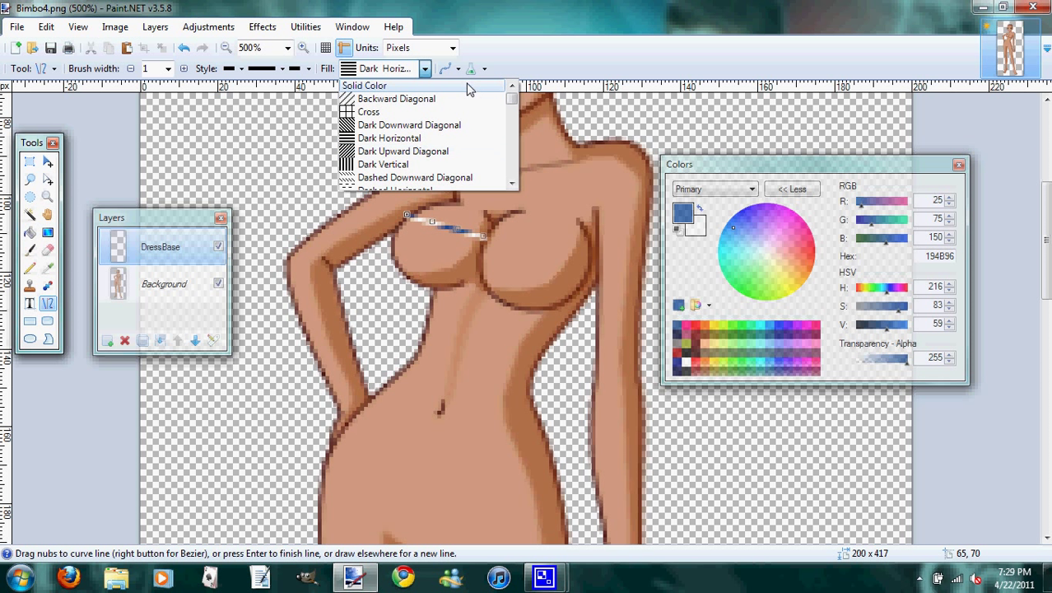
click(364, 86)
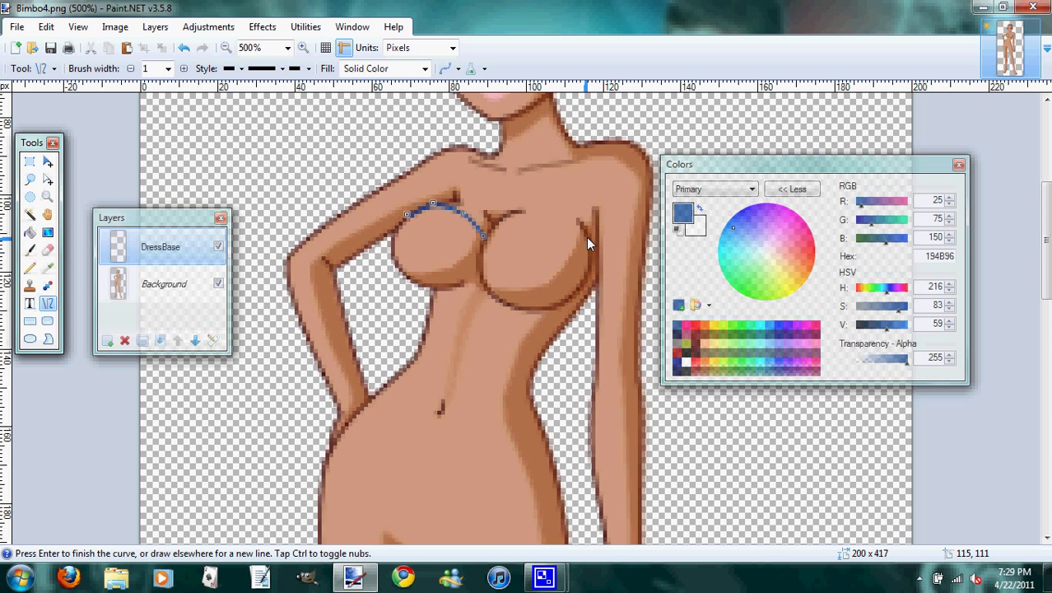
mouse_move(597, 260)
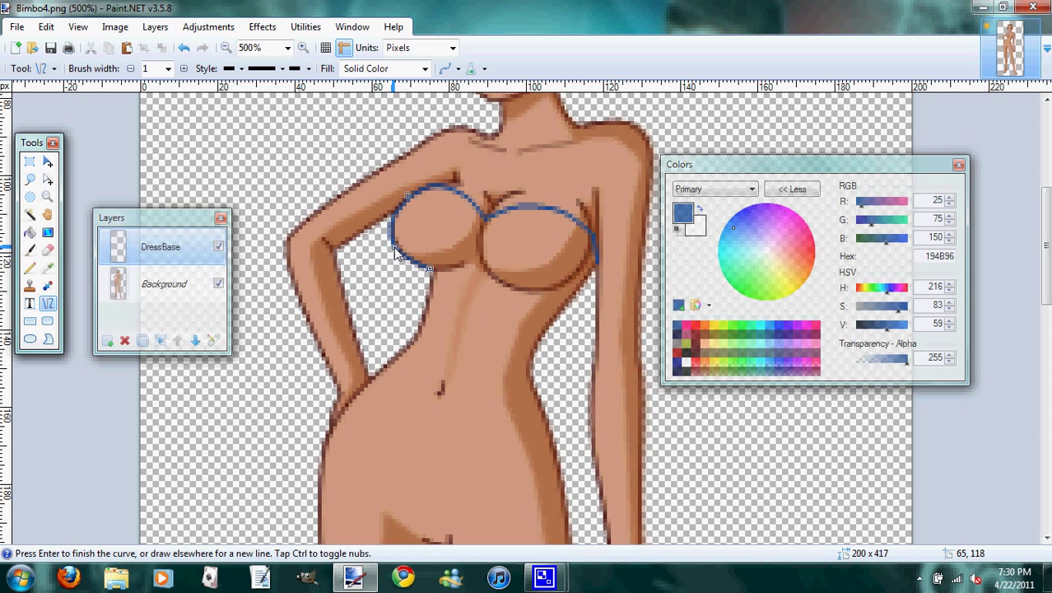
Scroll down from the bust toward the hips while outlining the waist
scroll(down, 3)
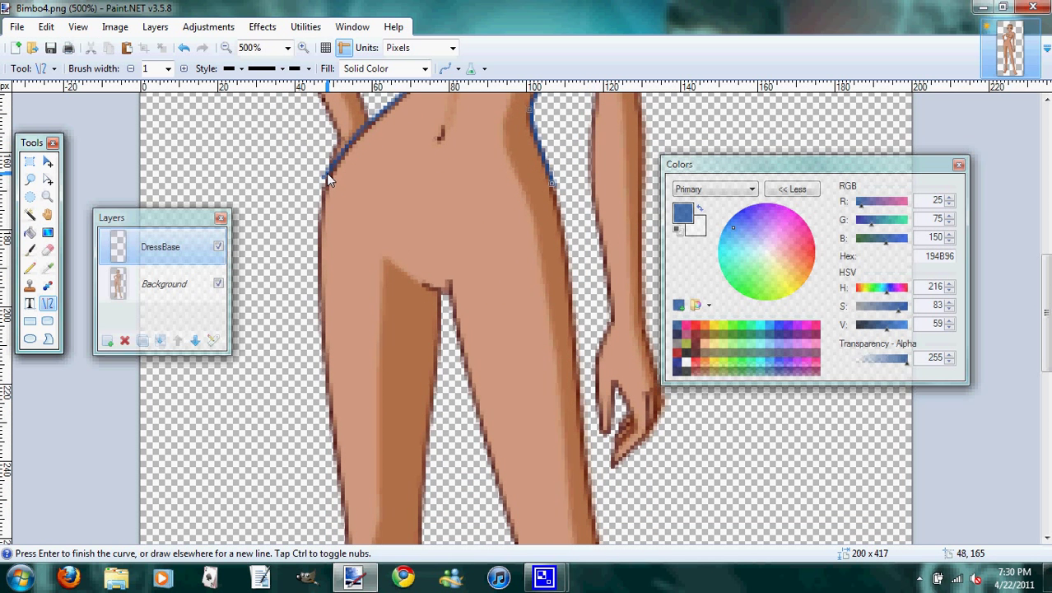
Draw both skirt edges flaring from the hips past the thighs, curving the right edge
drag(325, 173, 256, 531)
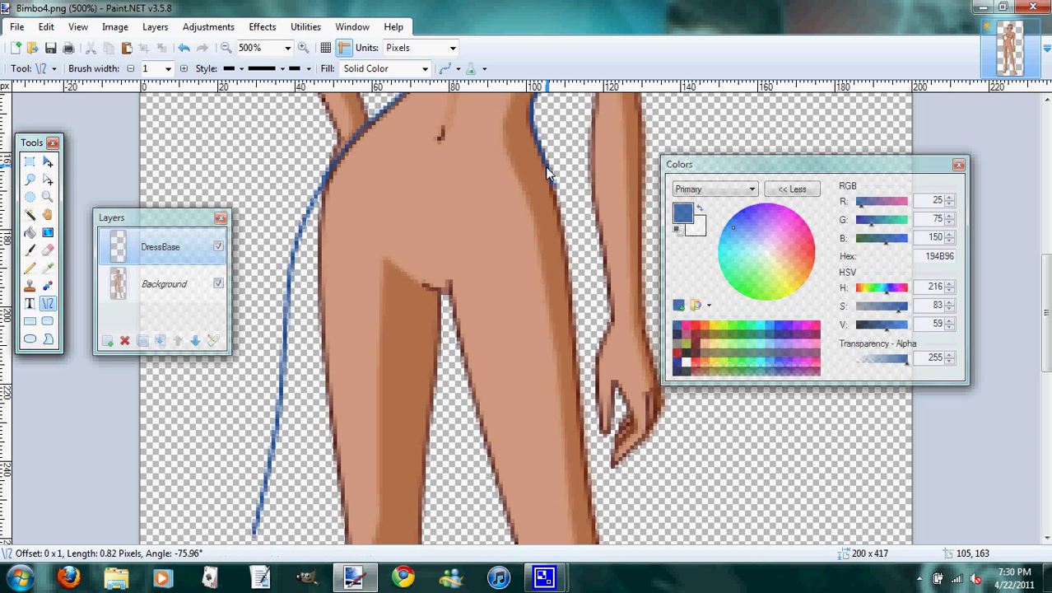
drag(548, 173, 687, 502)
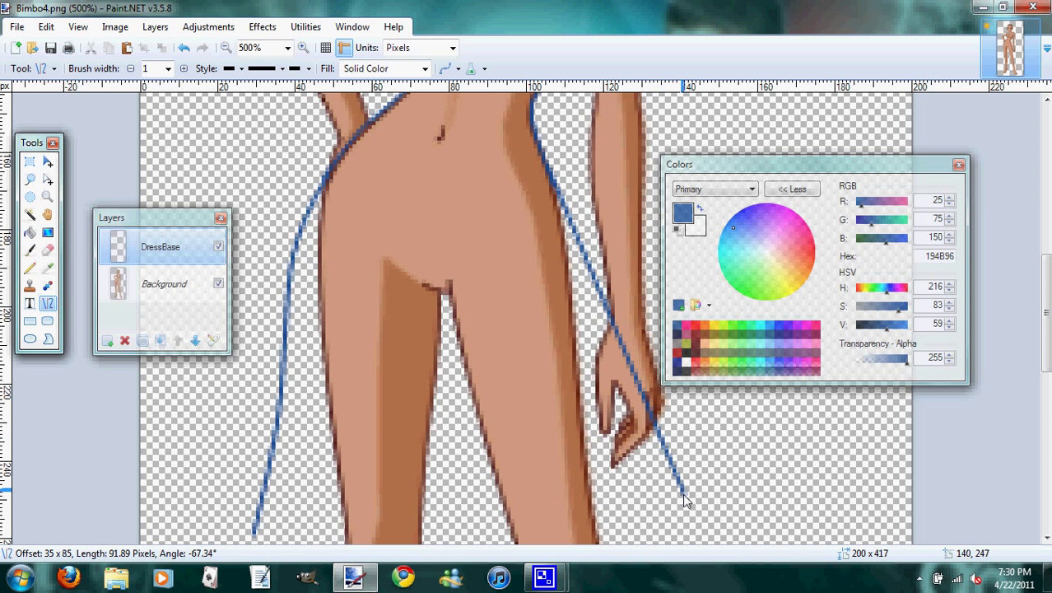
drag(688, 498, 694, 520)
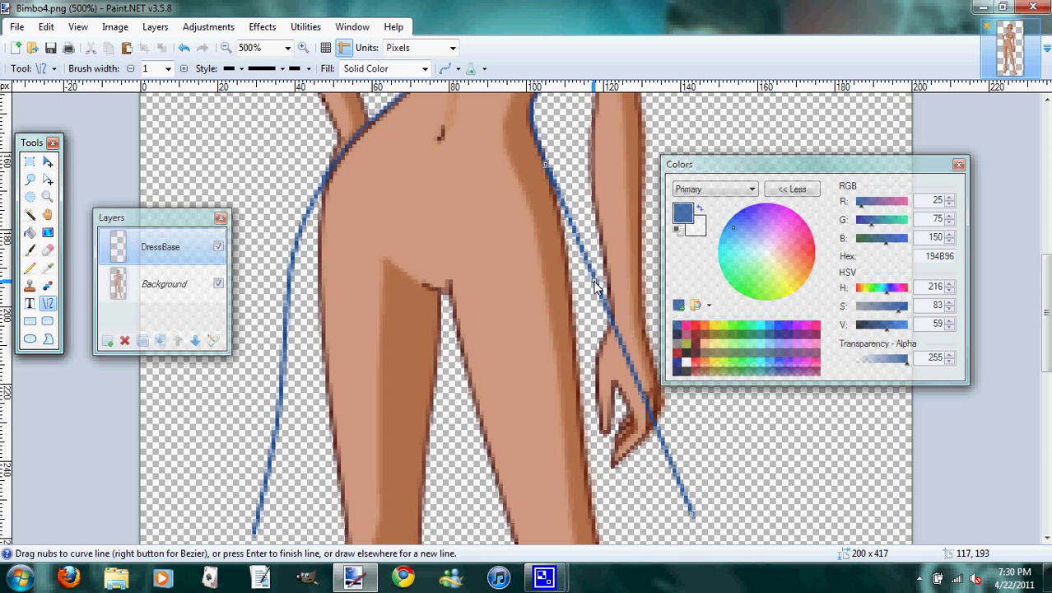
drag(597, 286, 588, 237)
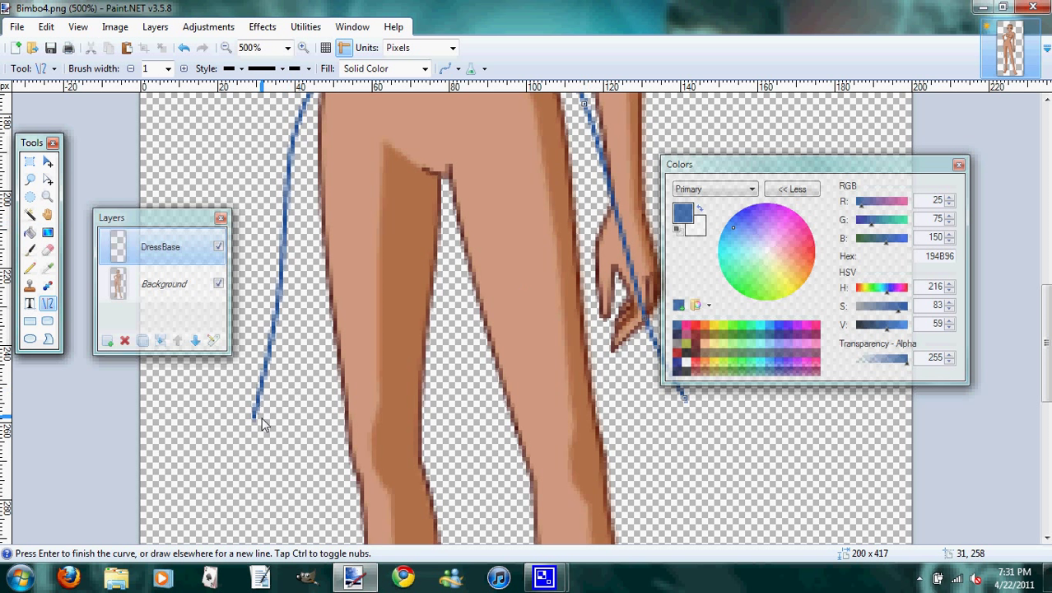
Draw the dress's left side and a wavy hem across the legs
drag(263, 416, 284, 418)
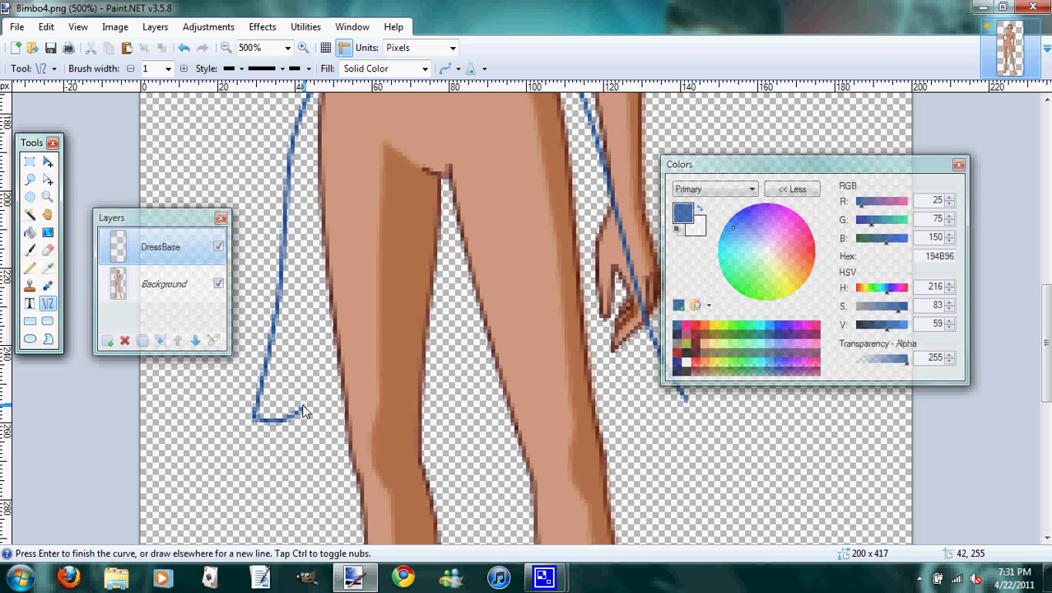
drag(288, 414, 370, 403)
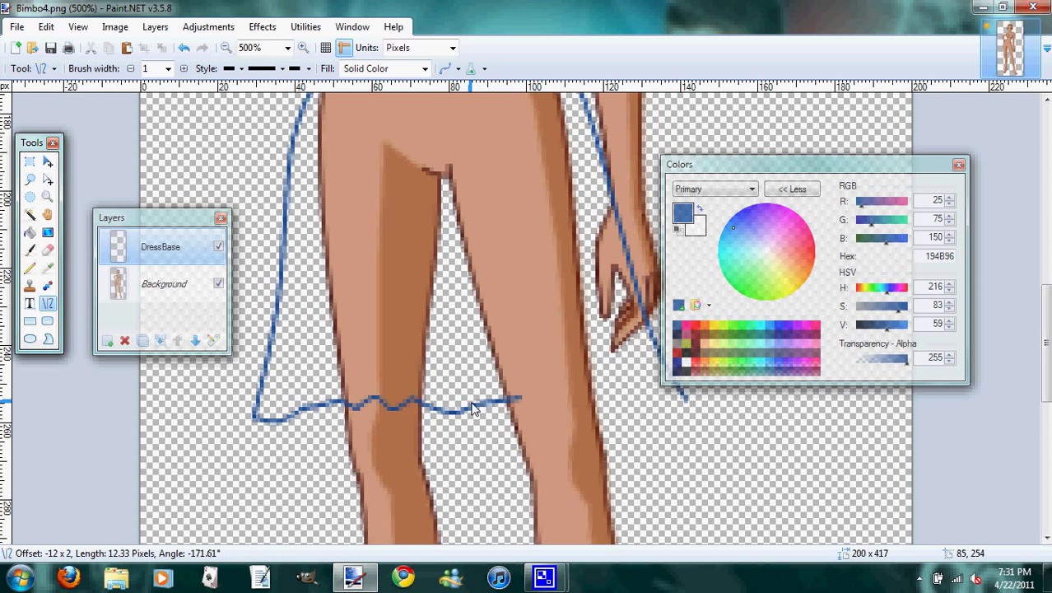
click(473, 405)
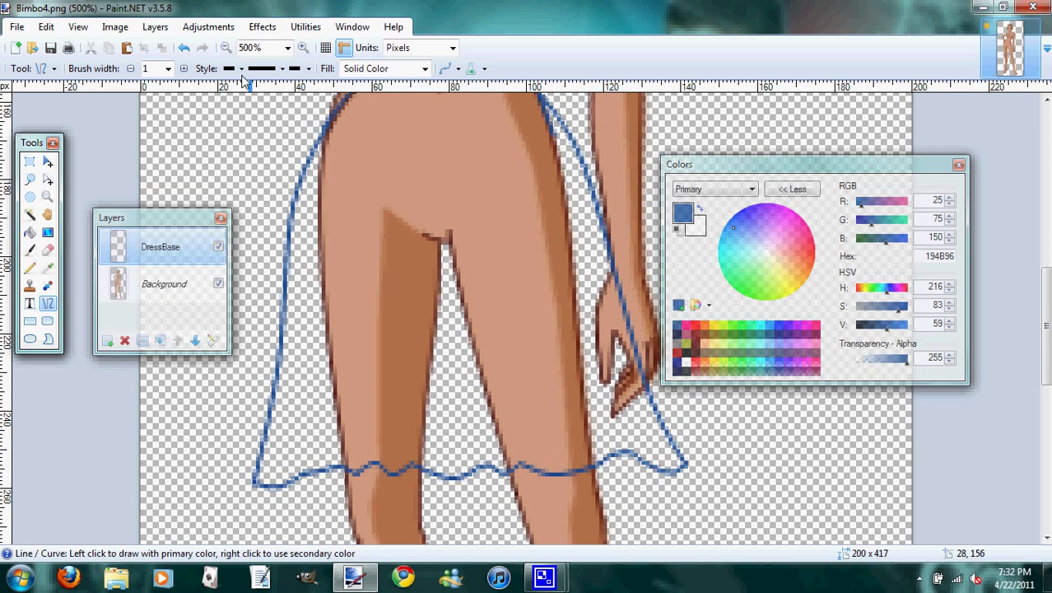
Zoom out to the whole canvas and add Layer 3 above DressBase for the blue fill
click(229, 47)
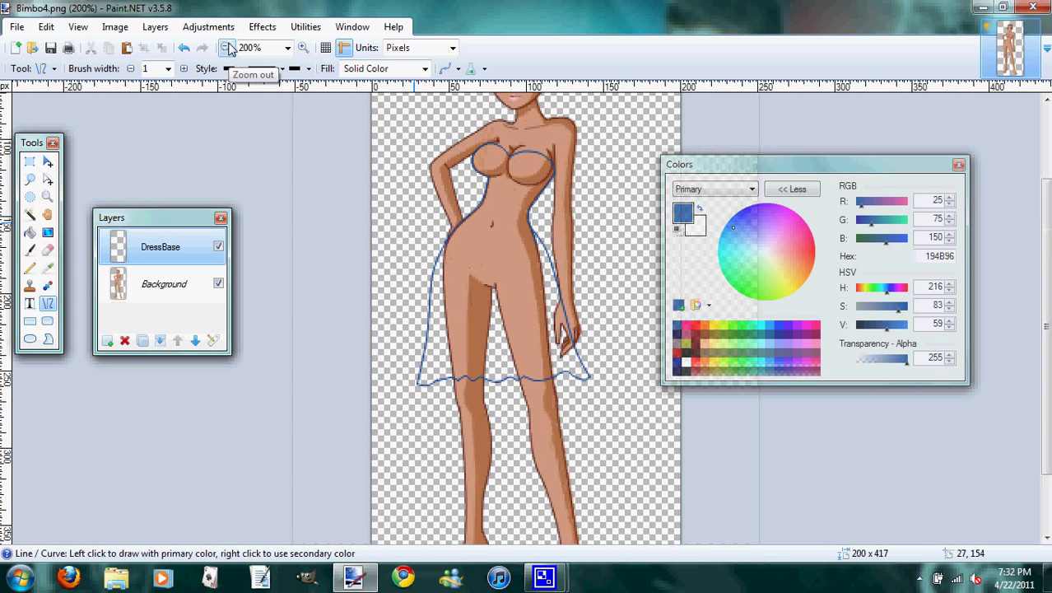
click(228, 47)
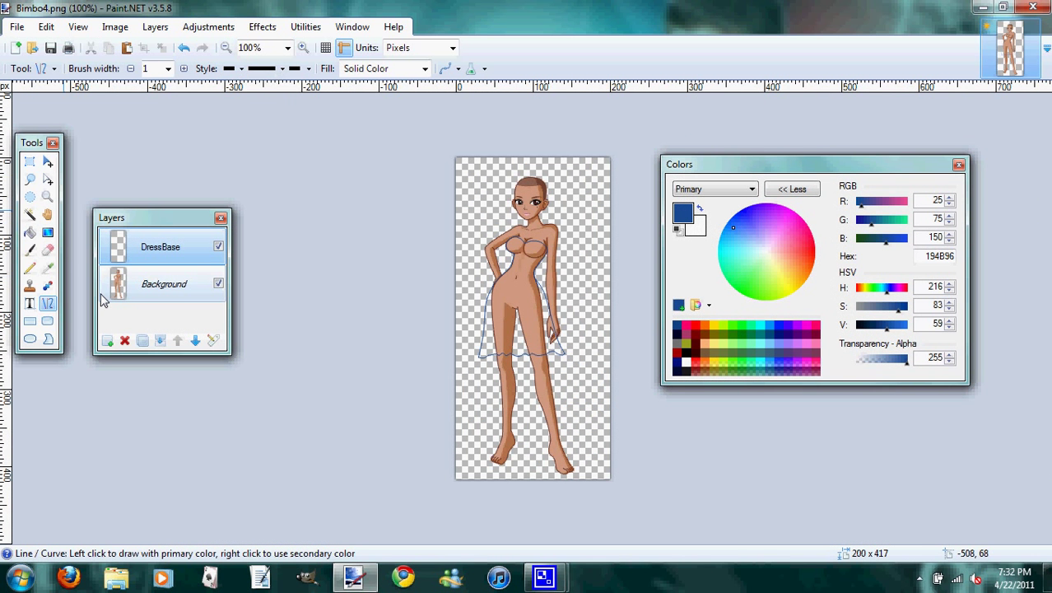
click(108, 341)
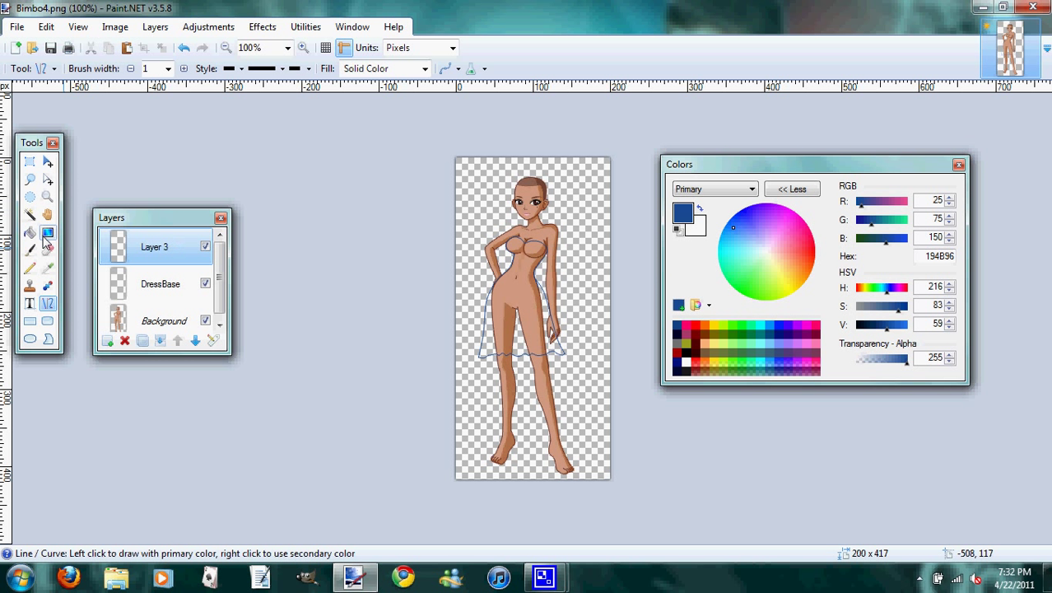
click(31, 232)
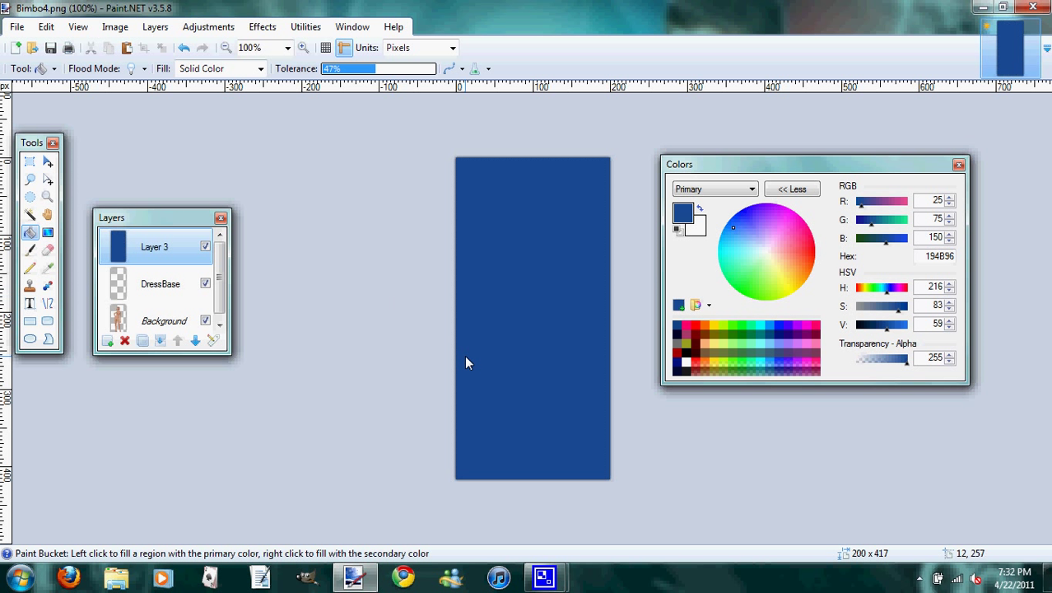
Select the dress area with Magic Wand and delete Layer 3's blue outside the dress
click(161, 283)
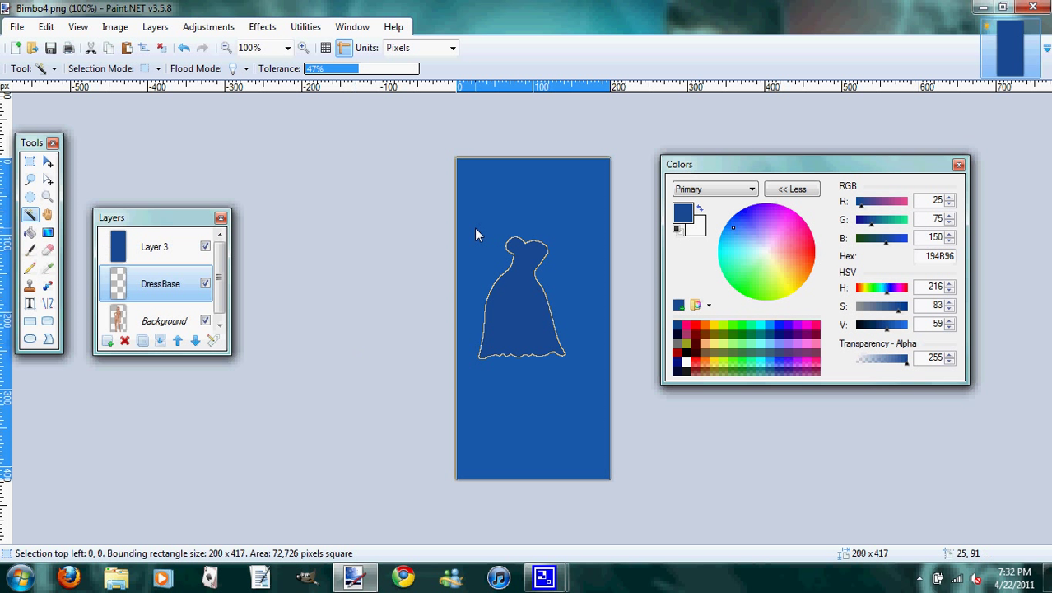
mouse_move(573, 258)
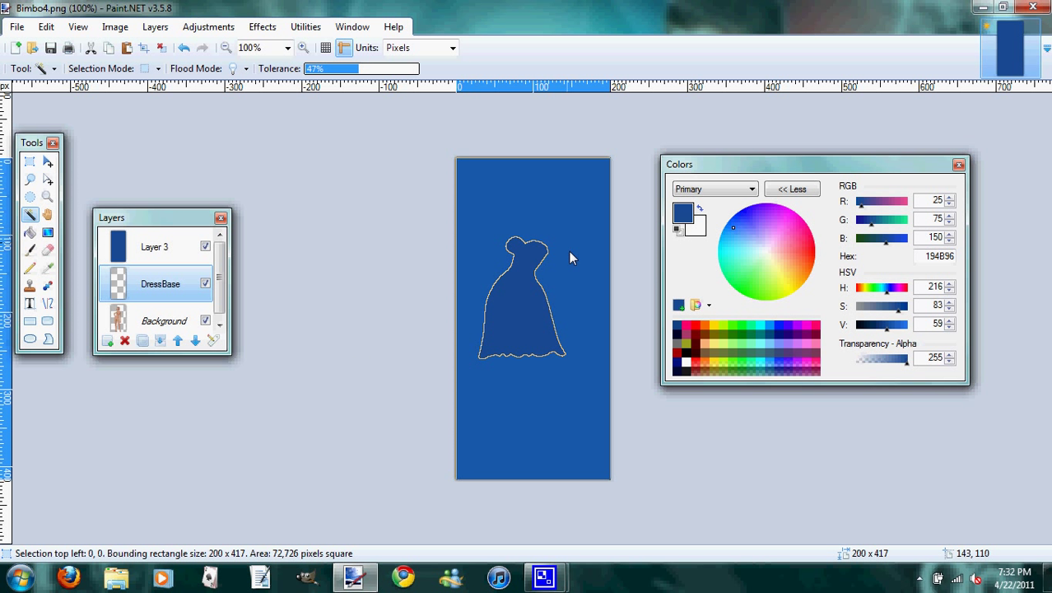
mouse_move(550, 450)
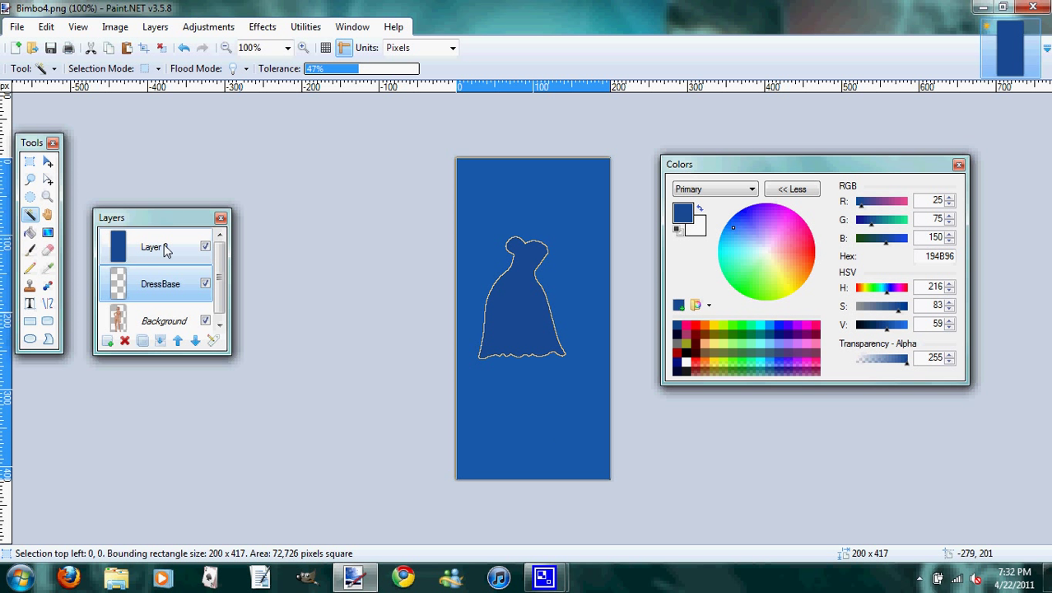
click(156, 247)
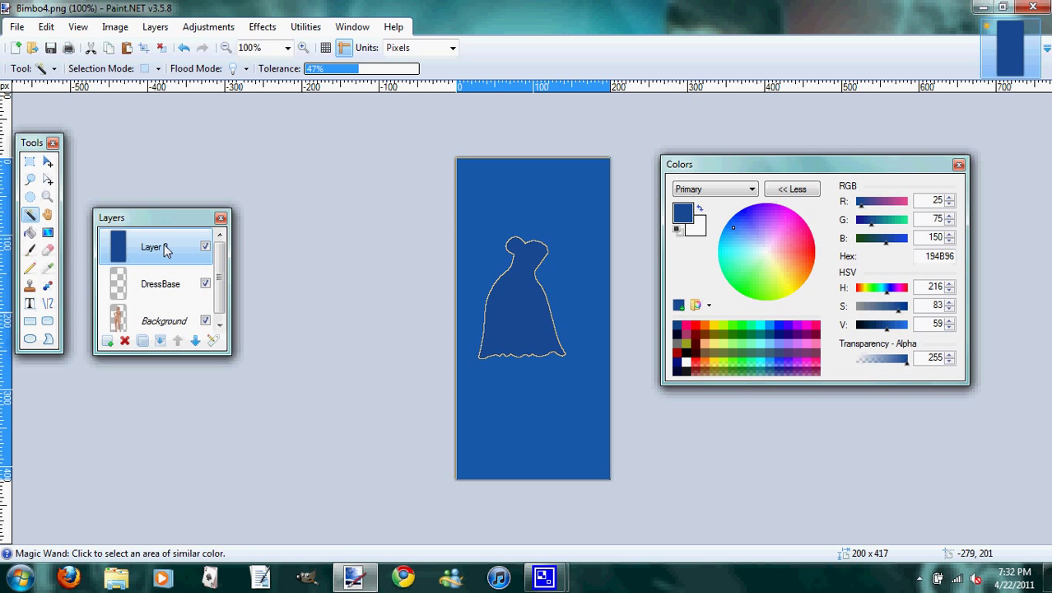
click(46, 27)
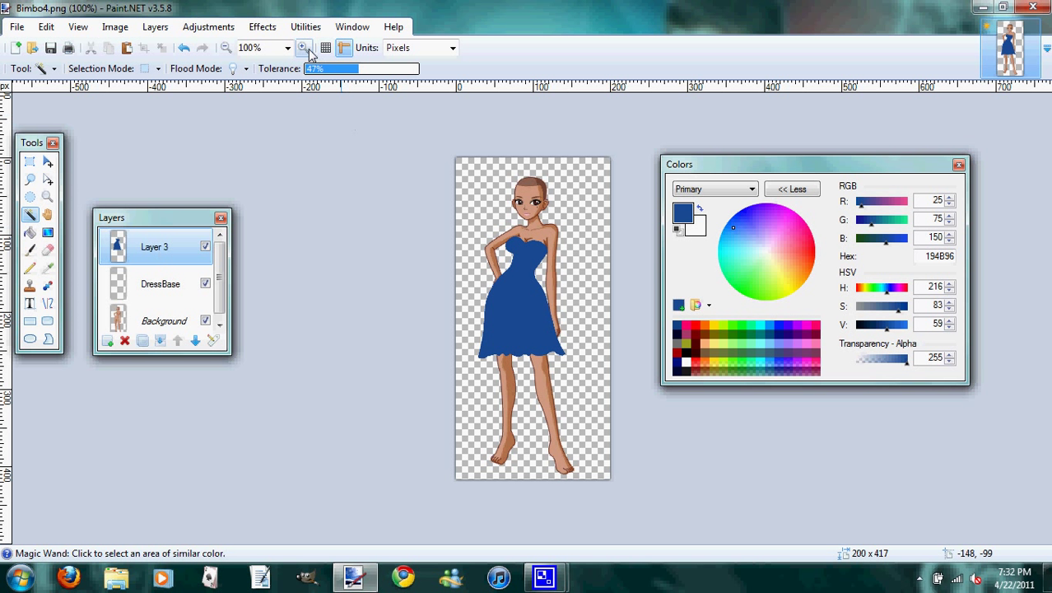
Zoom to 400%, merge Layer 3 down into DressBase, and add a new empty layer
click(303, 46)
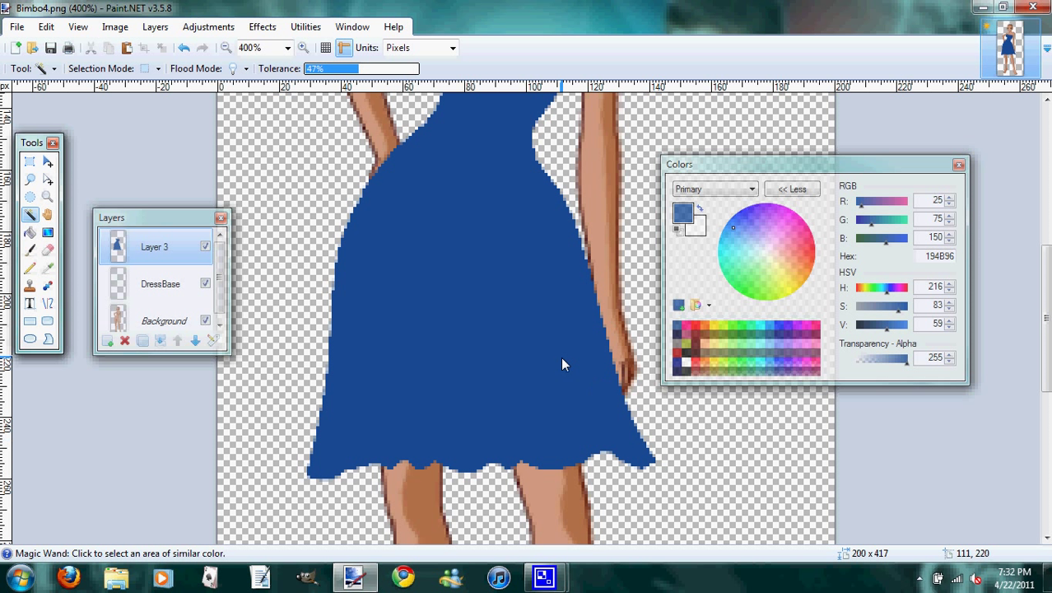
click(161, 283)
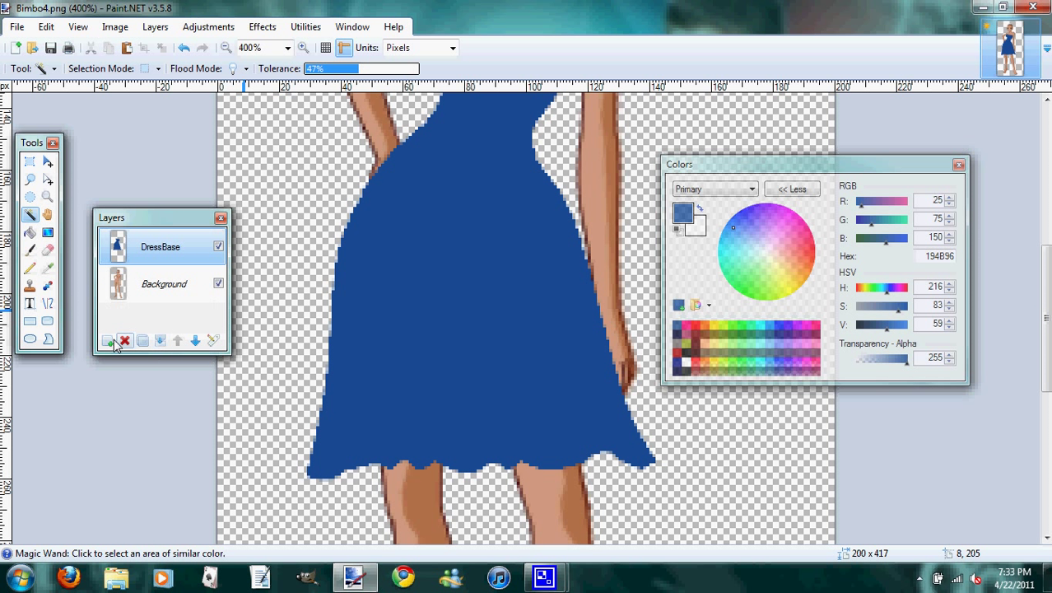
click(108, 341)
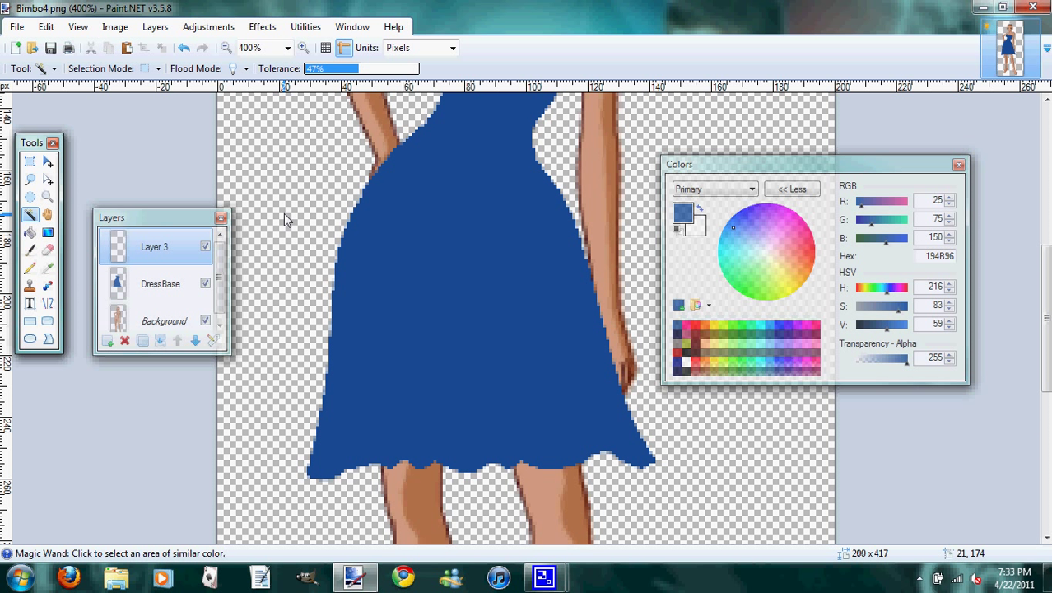
mouse_move(601, 265)
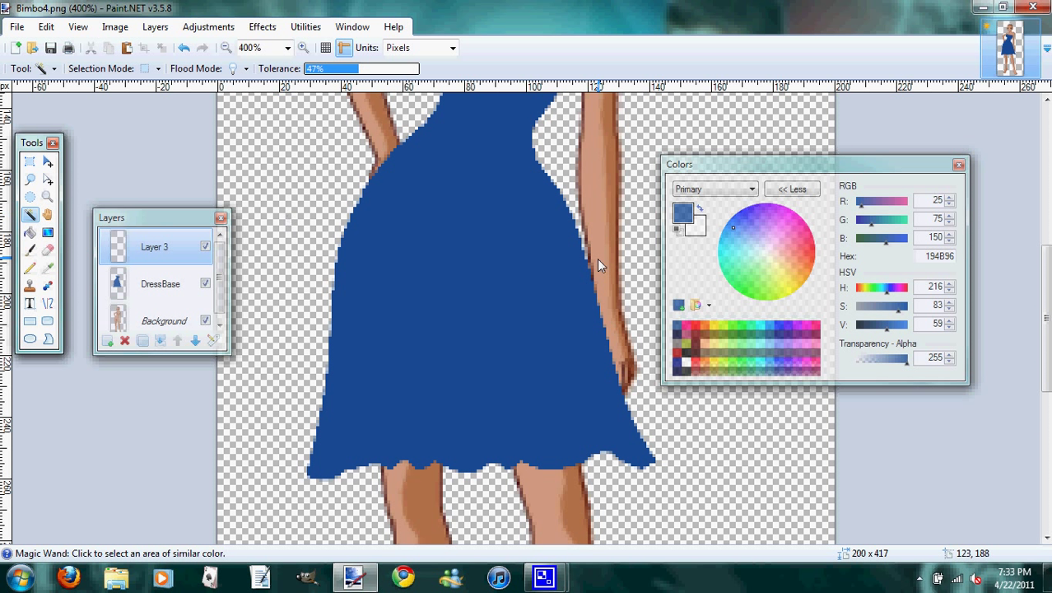
Draw several curved black crease lines from waist to hem on Layer 3
click(686, 360)
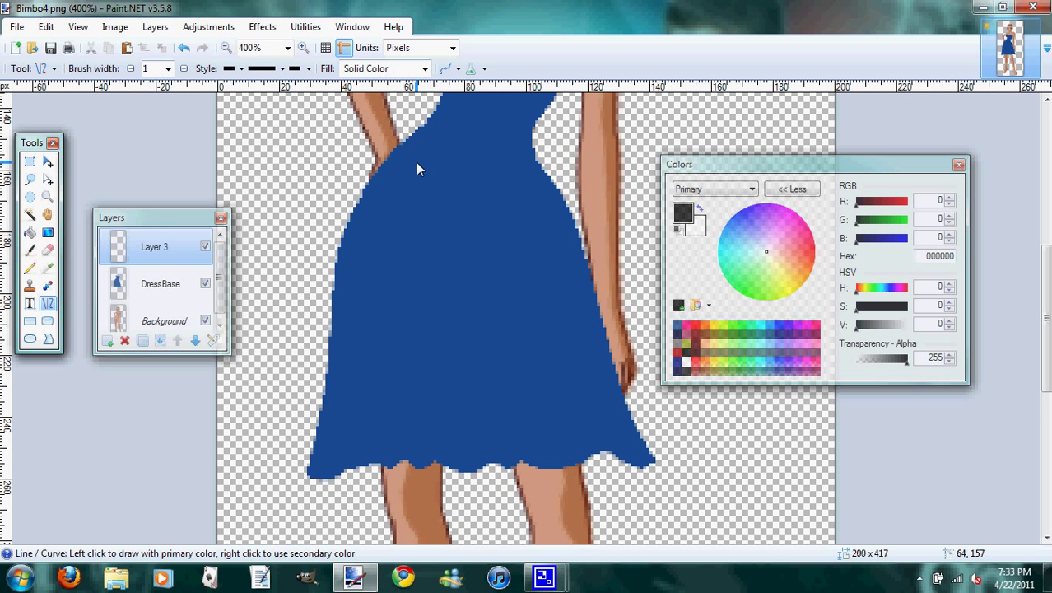
drag(422, 151, 344, 463)
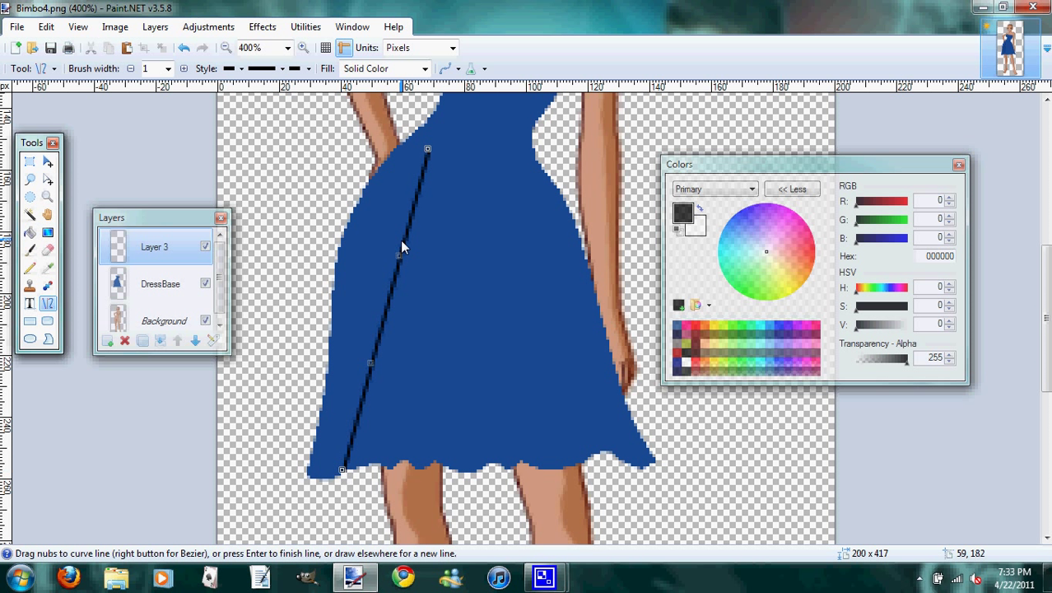
drag(404, 248, 372, 251)
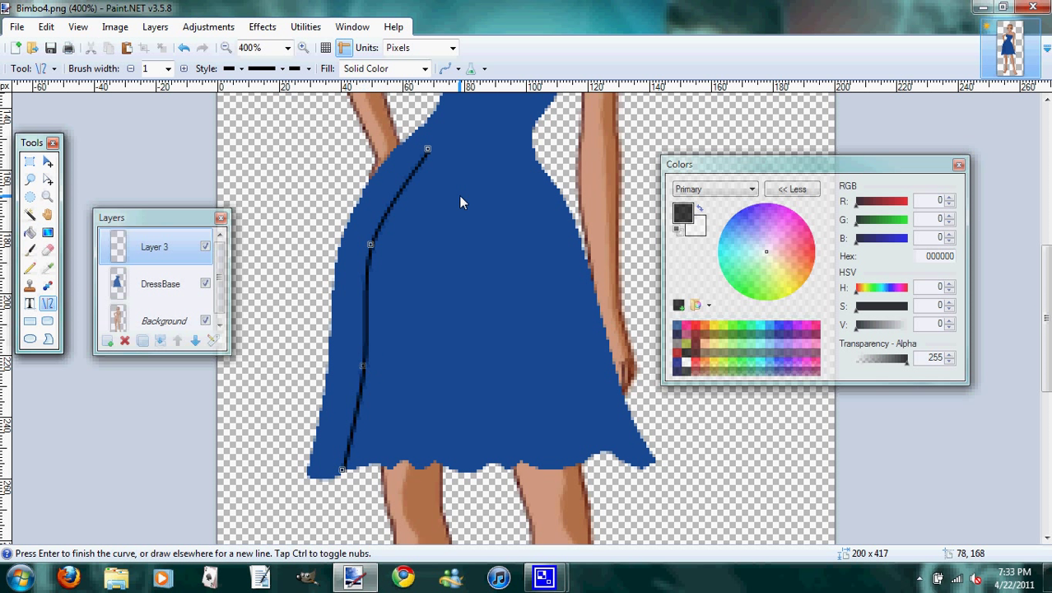
mouse_move(457, 161)
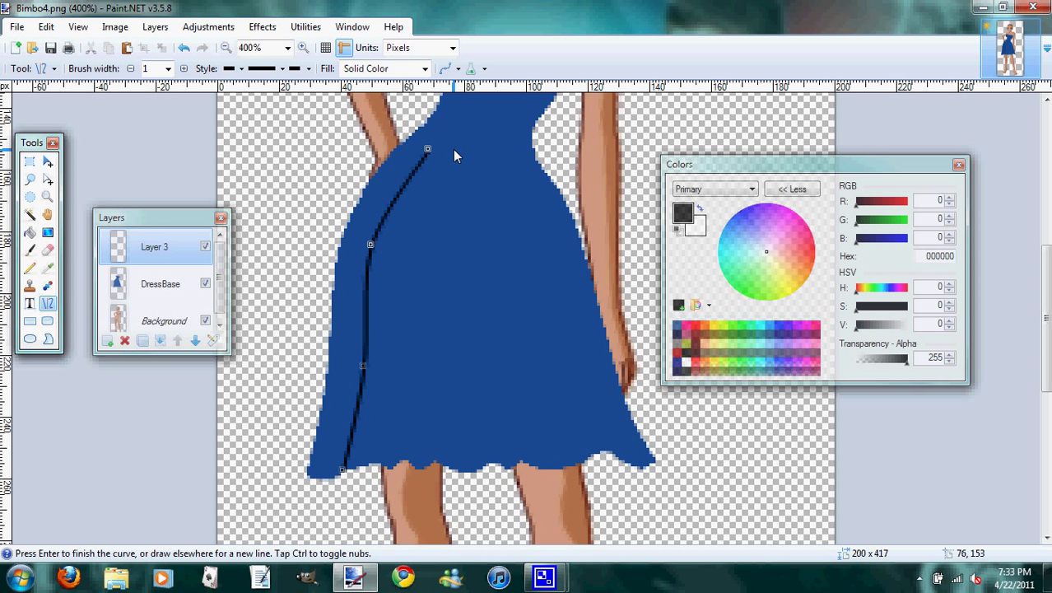
drag(427, 149, 380, 430)
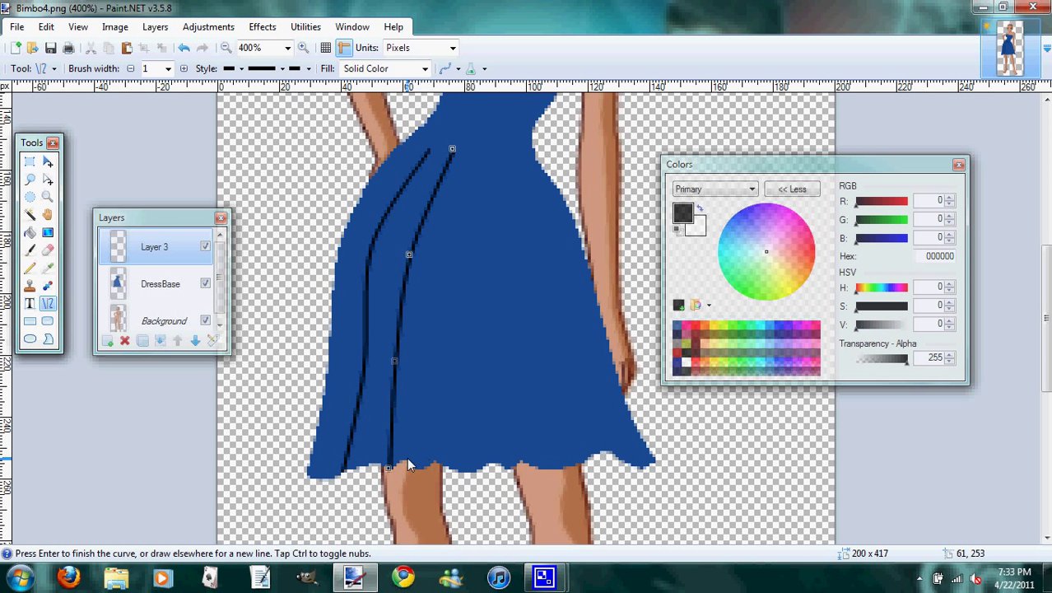
mouse_move(440, 452)
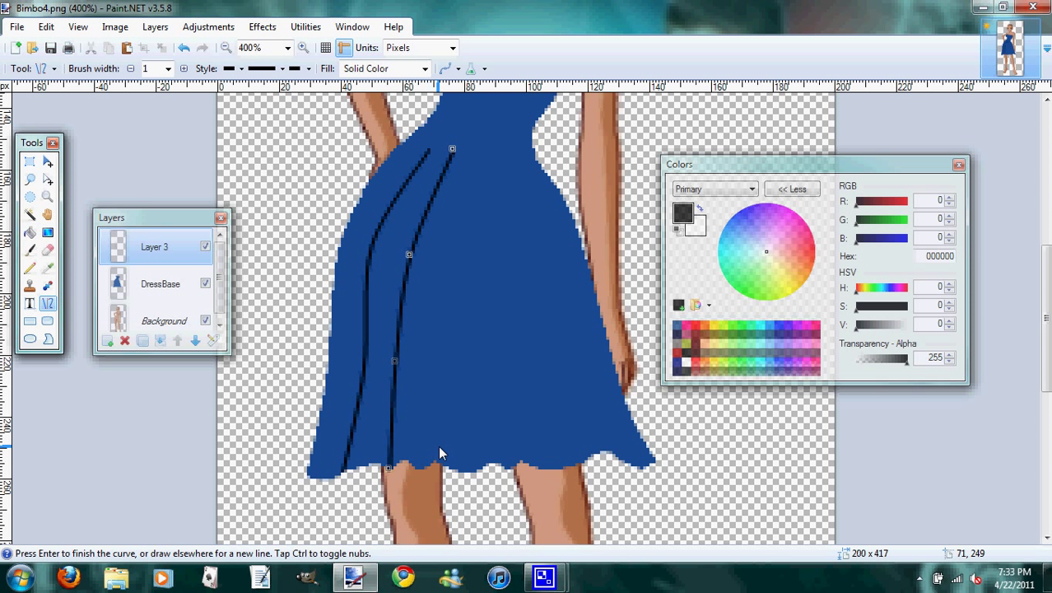
mouse_move(388, 471)
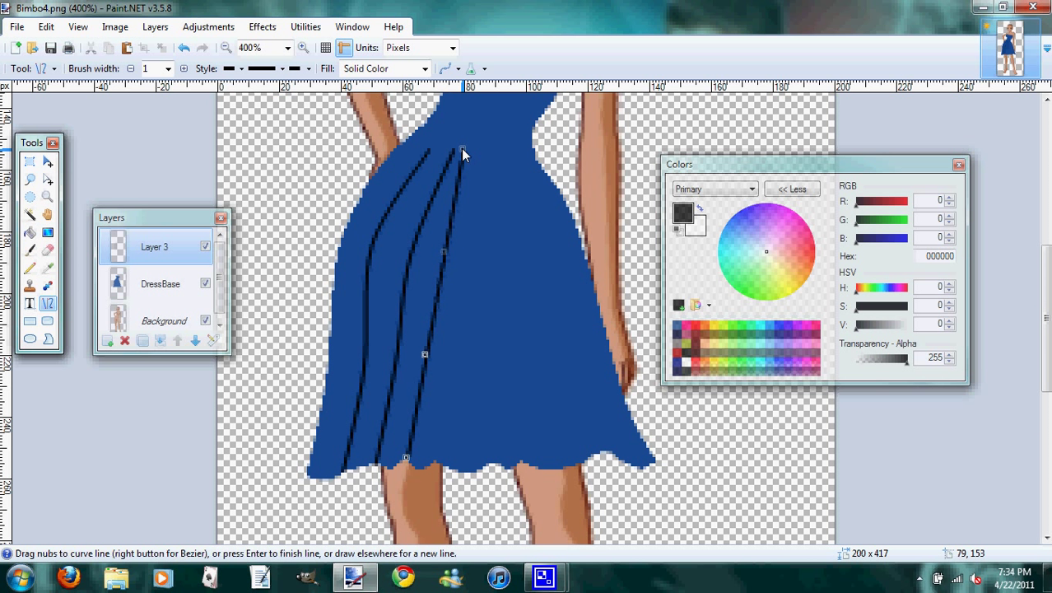
drag(461, 155, 428, 312)
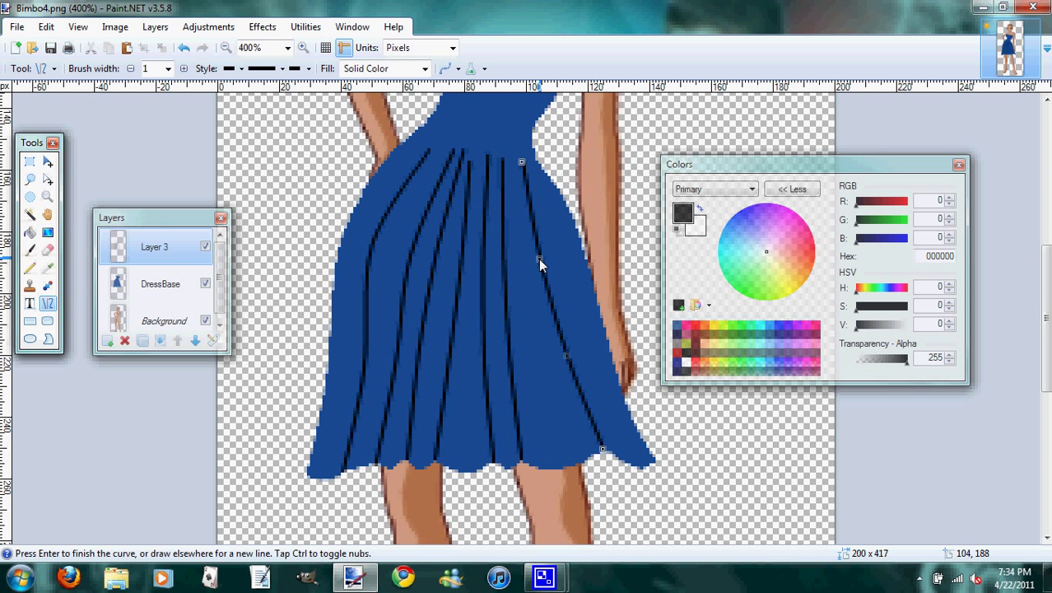
mouse_move(295, 271)
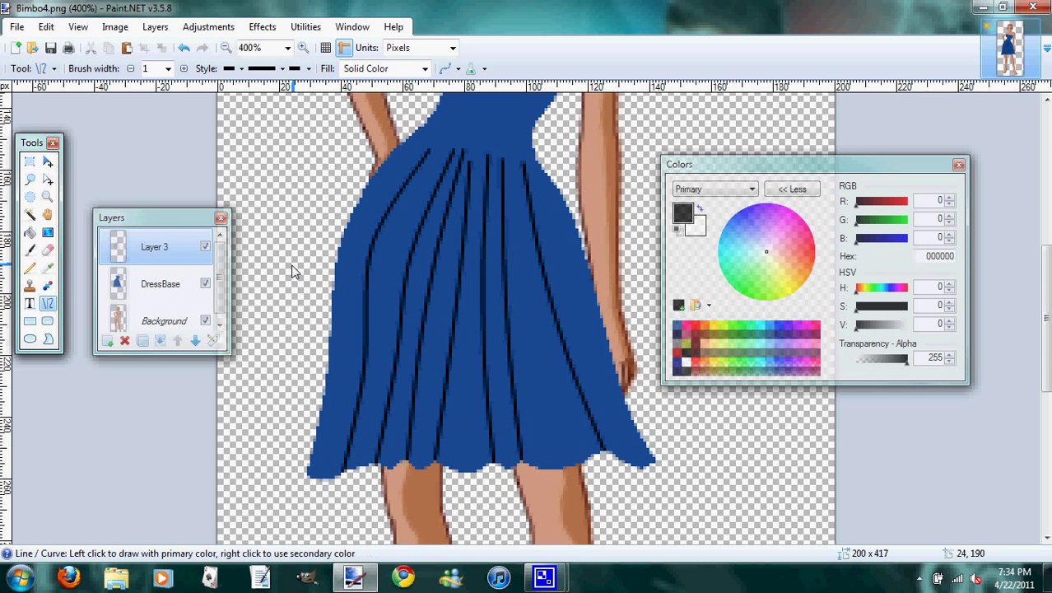
Rename Layer 3 to DressCreases and add a layer named Crease Shading beneath it
click(164, 320)
text(Dr)
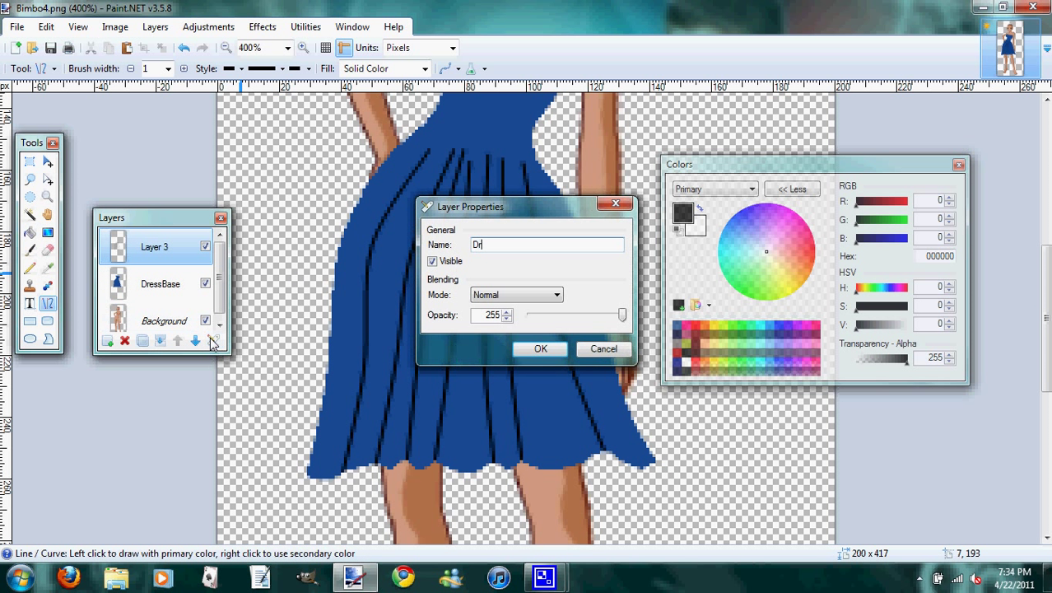
click(540, 348)
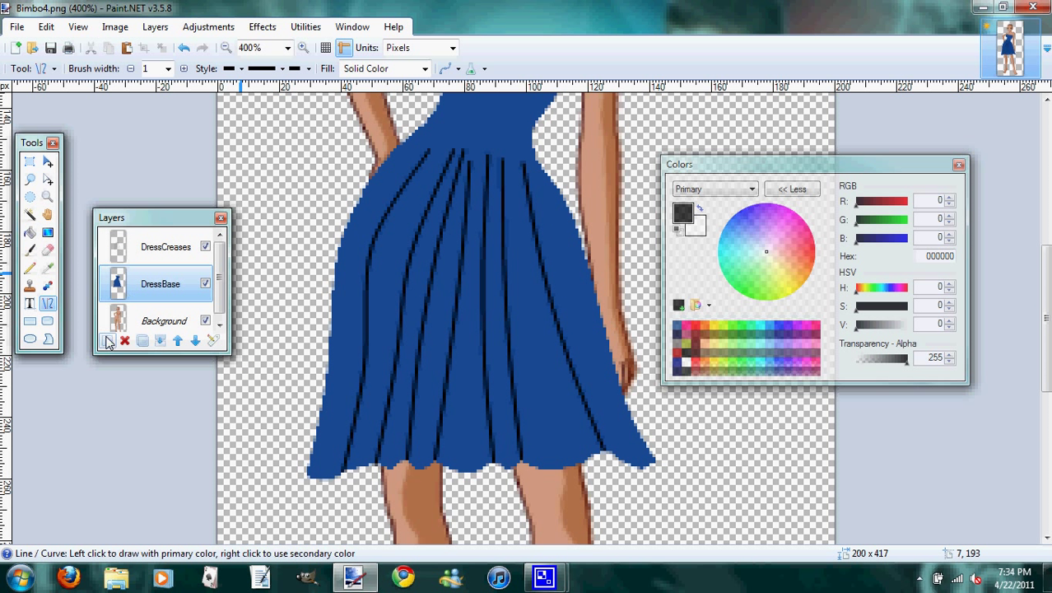
click(109, 340)
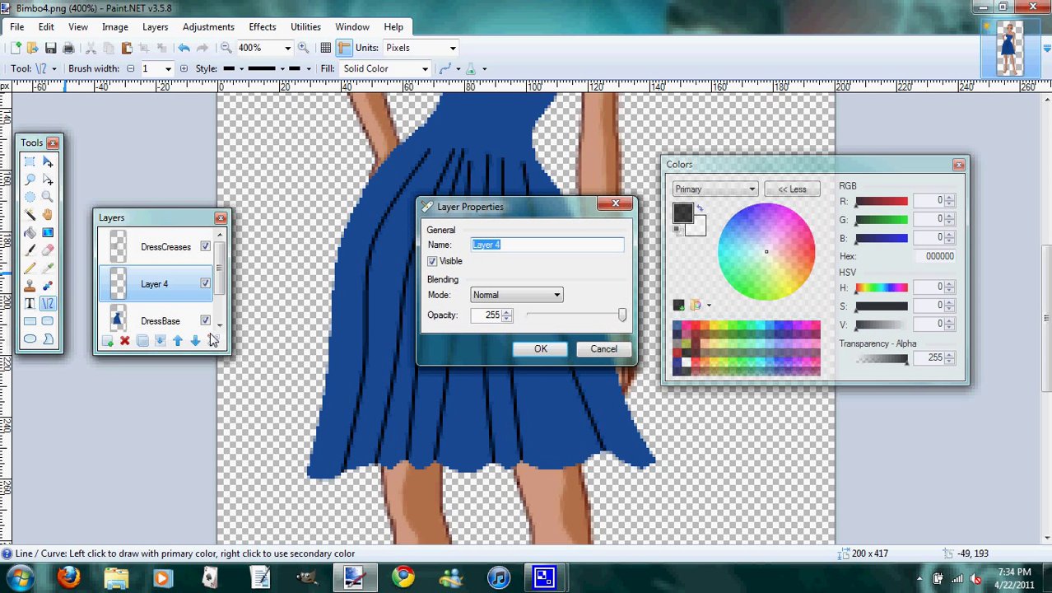
text(Crease)
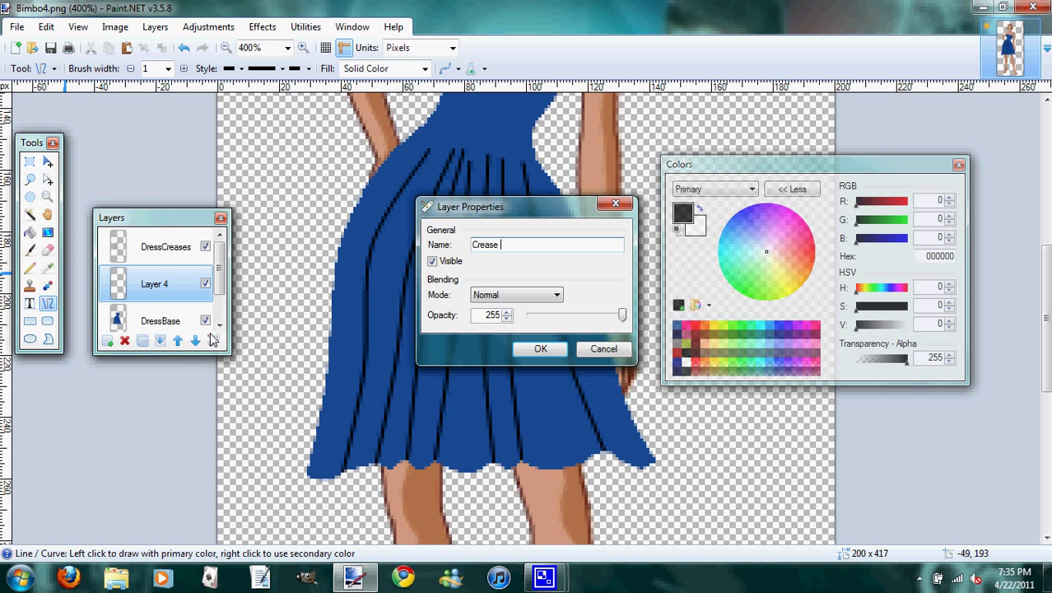
click(540, 348)
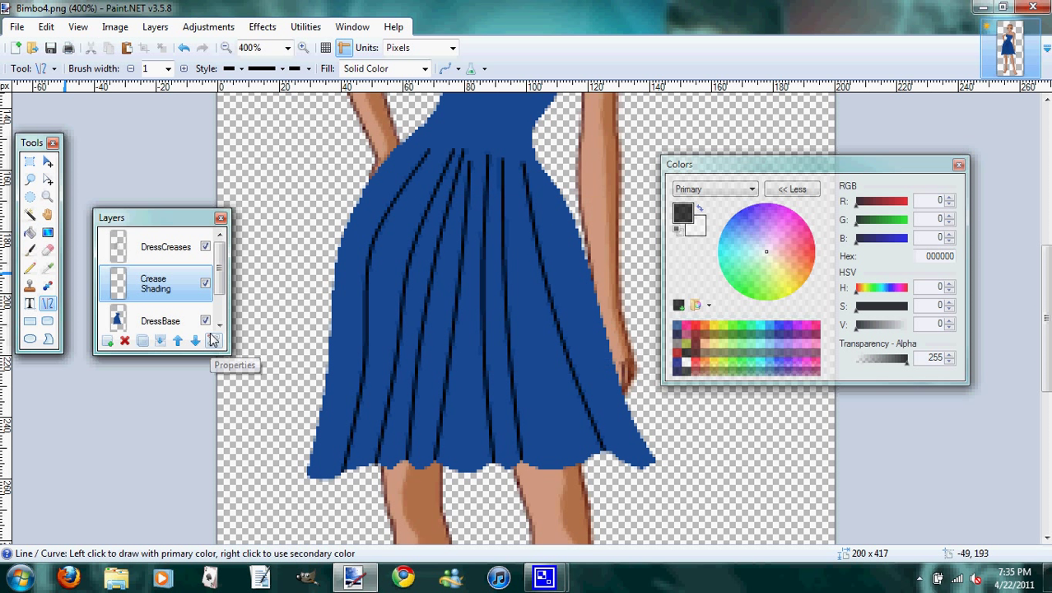
mouse_move(702, 444)
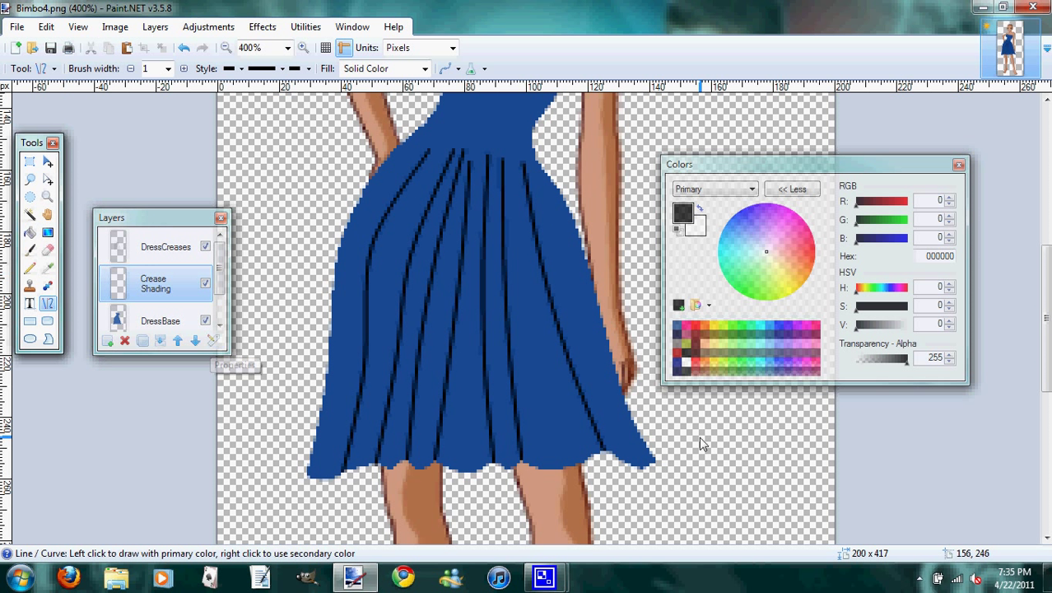